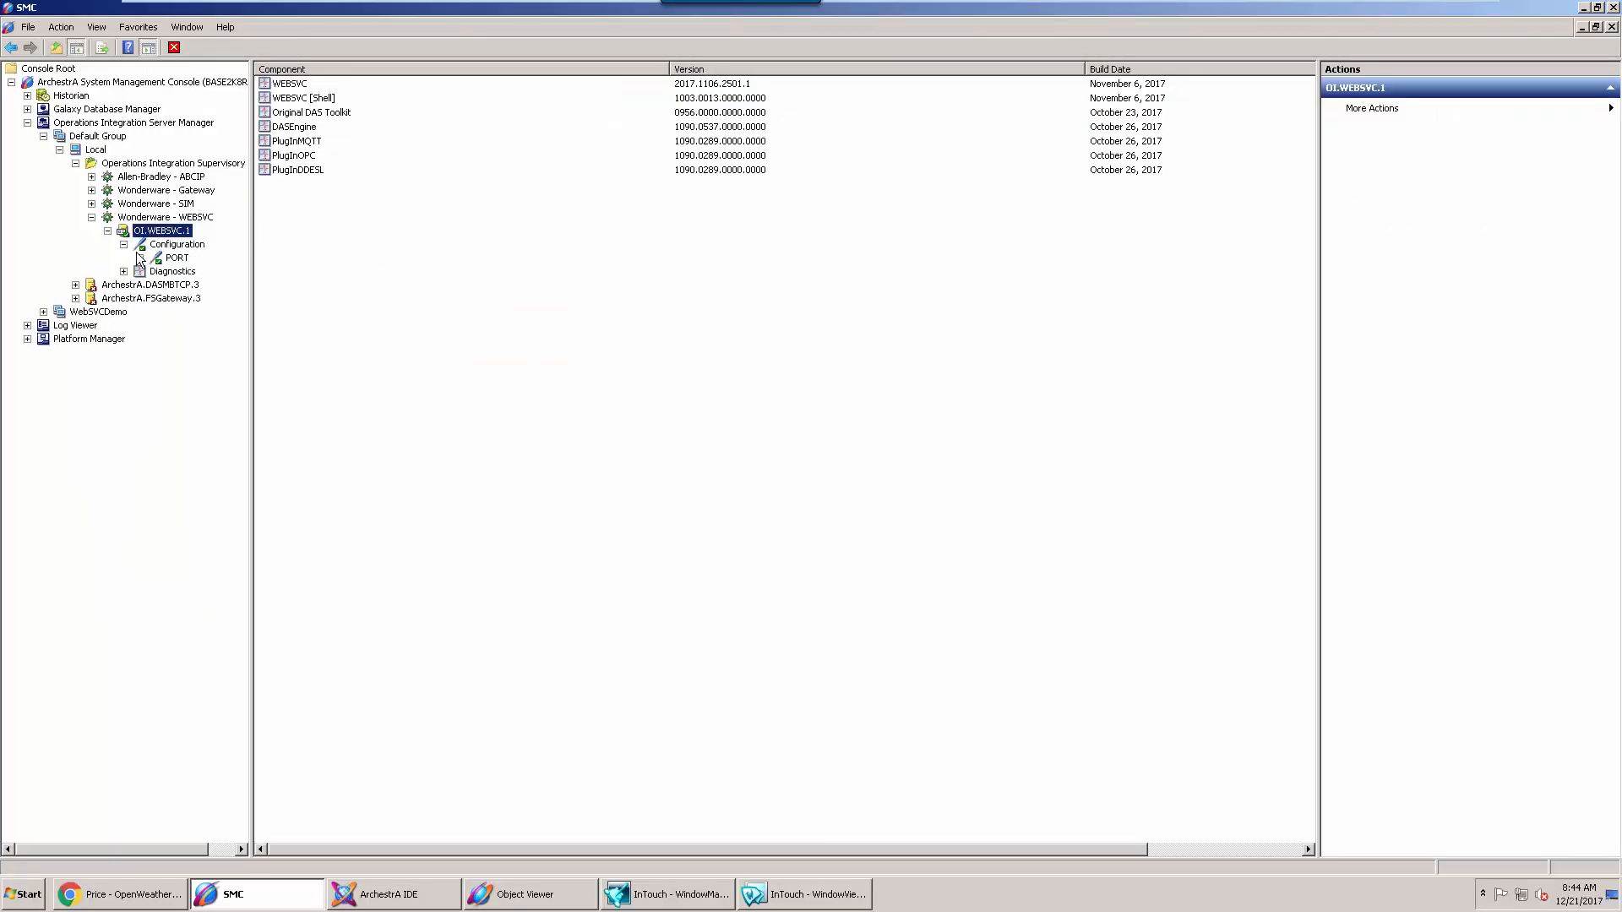
- Select PORT under OI.WEBSVC.1 and show its Add SOAP / Add REST Connection options
click(178, 257)
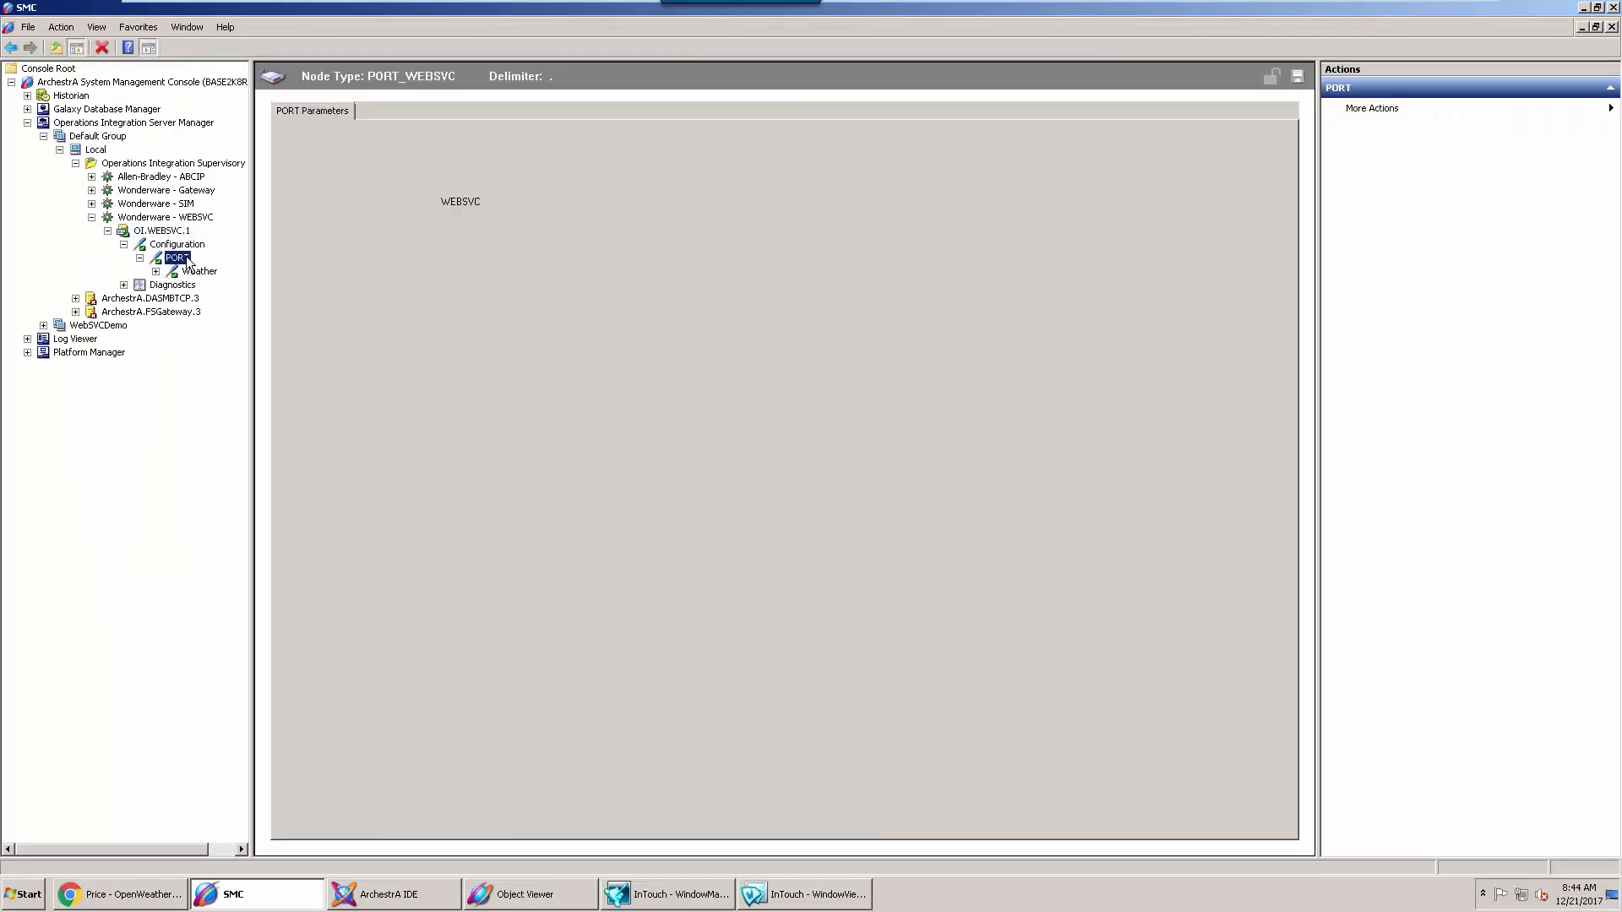
right_click(176, 257)
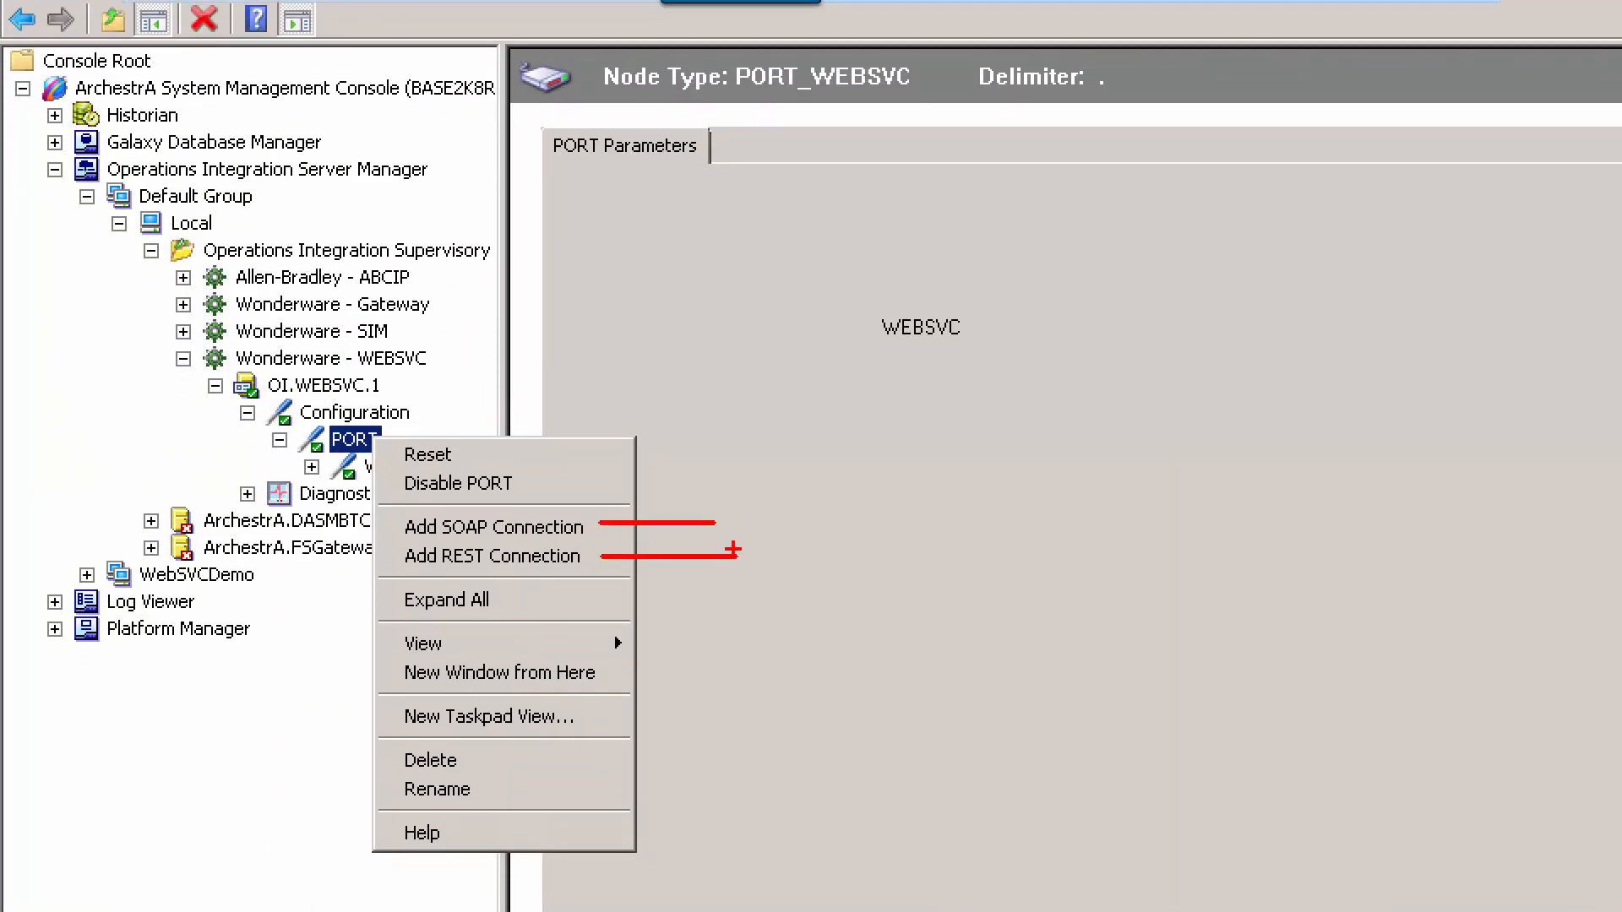
- View the Weather REST connection settings, then bring up the OpenWeatherMap page in the browser
click(492, 556)
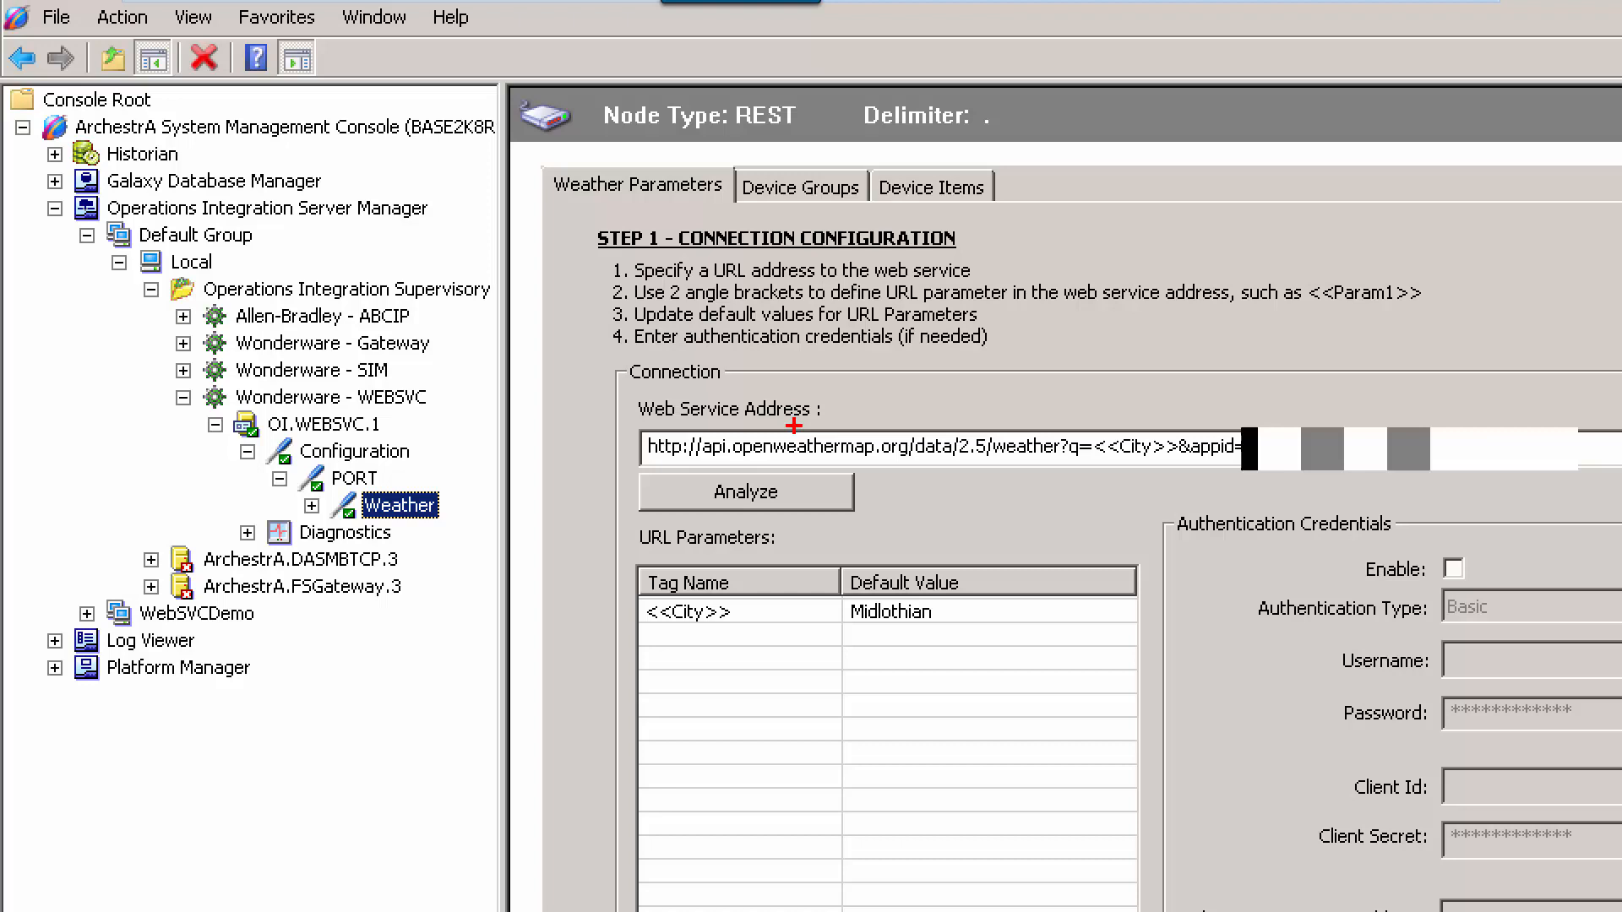
mouse_move(1148, 434)
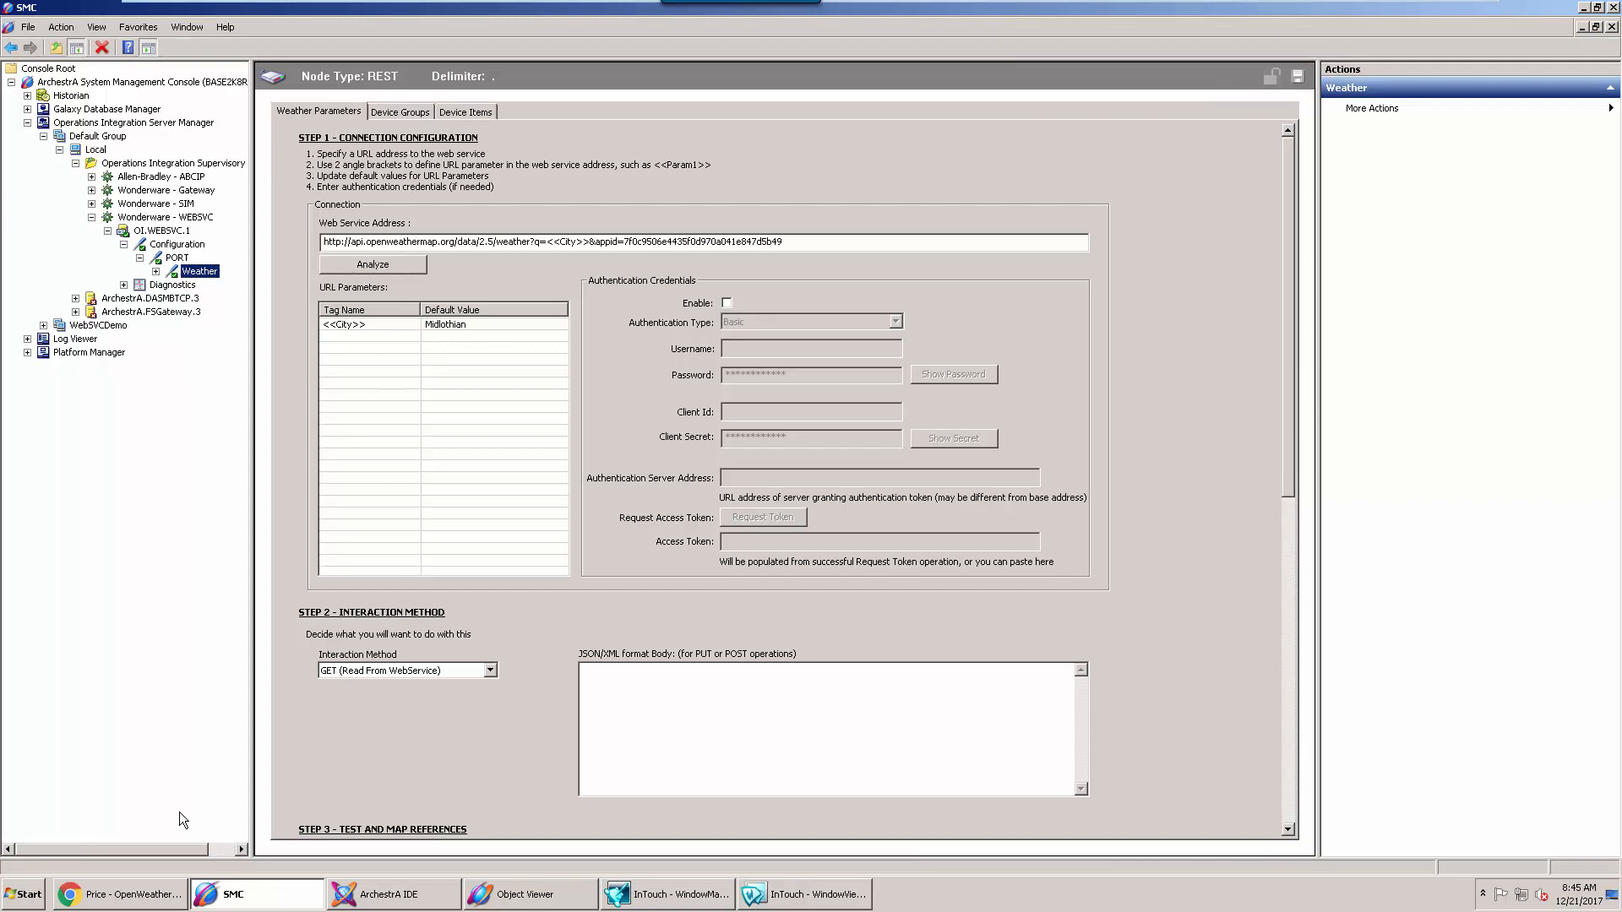
click(116, 894)
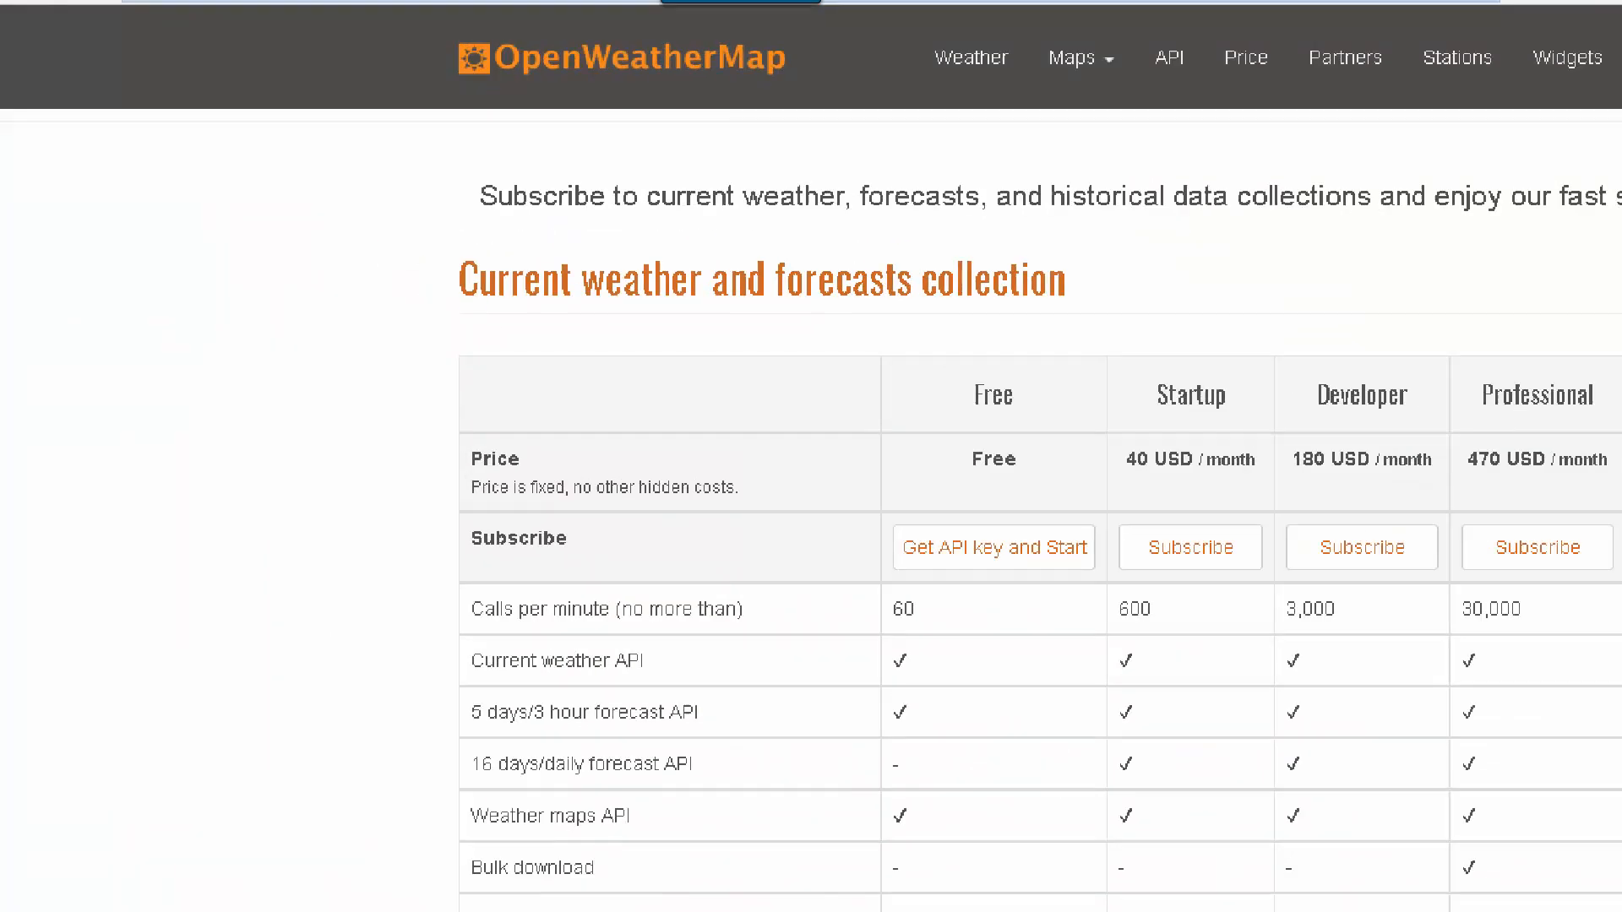
scroll(down, 3)
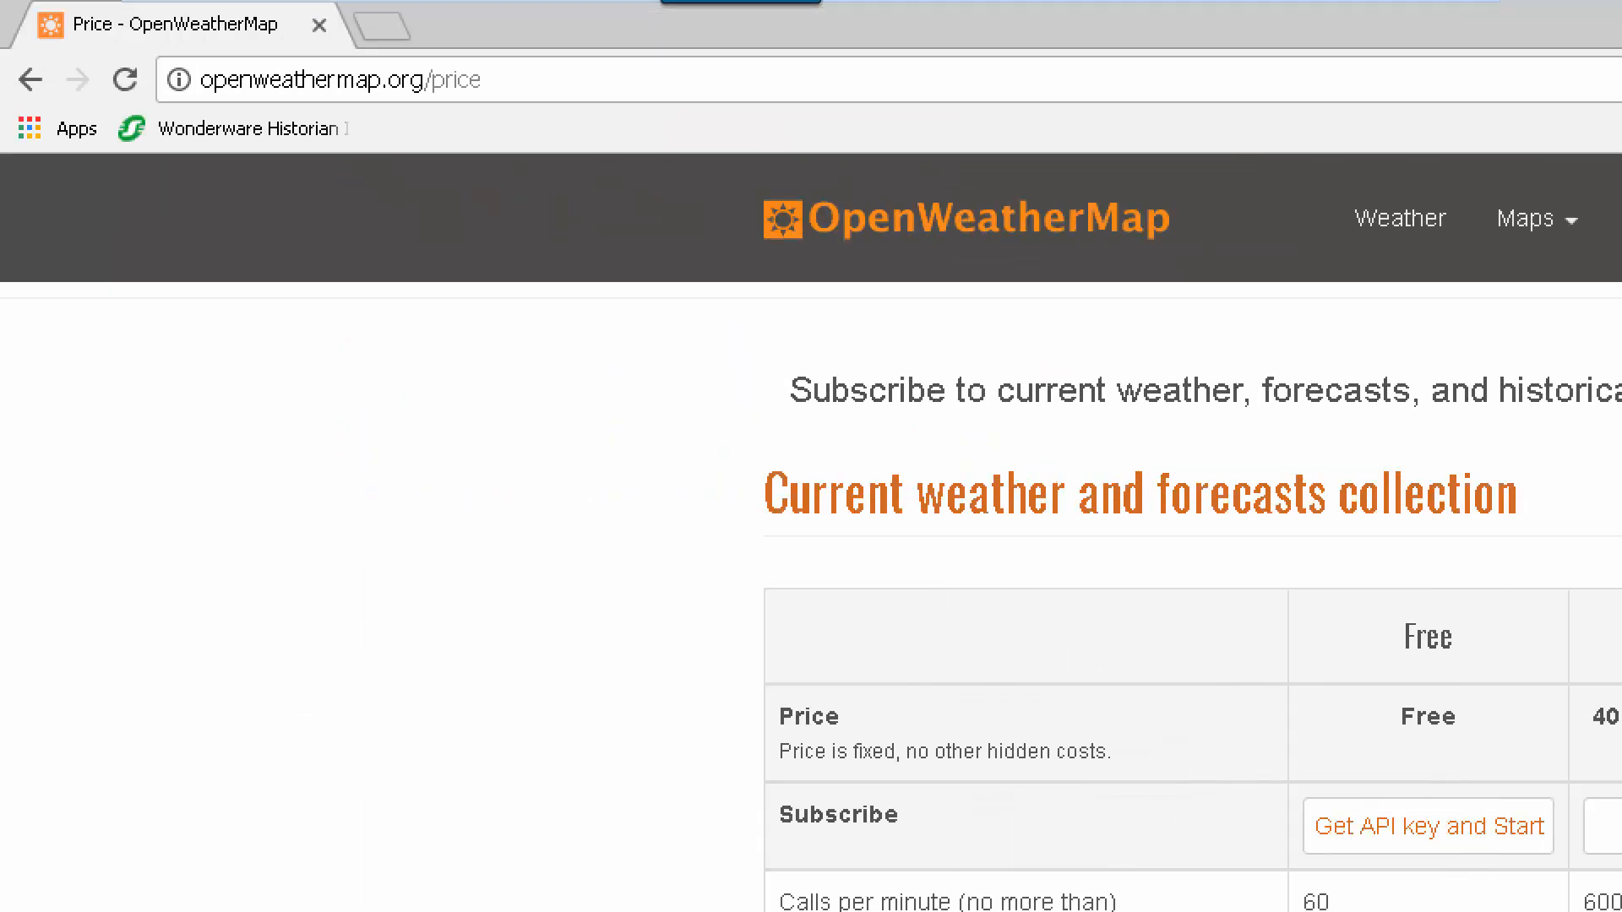
scroll(down, 3)
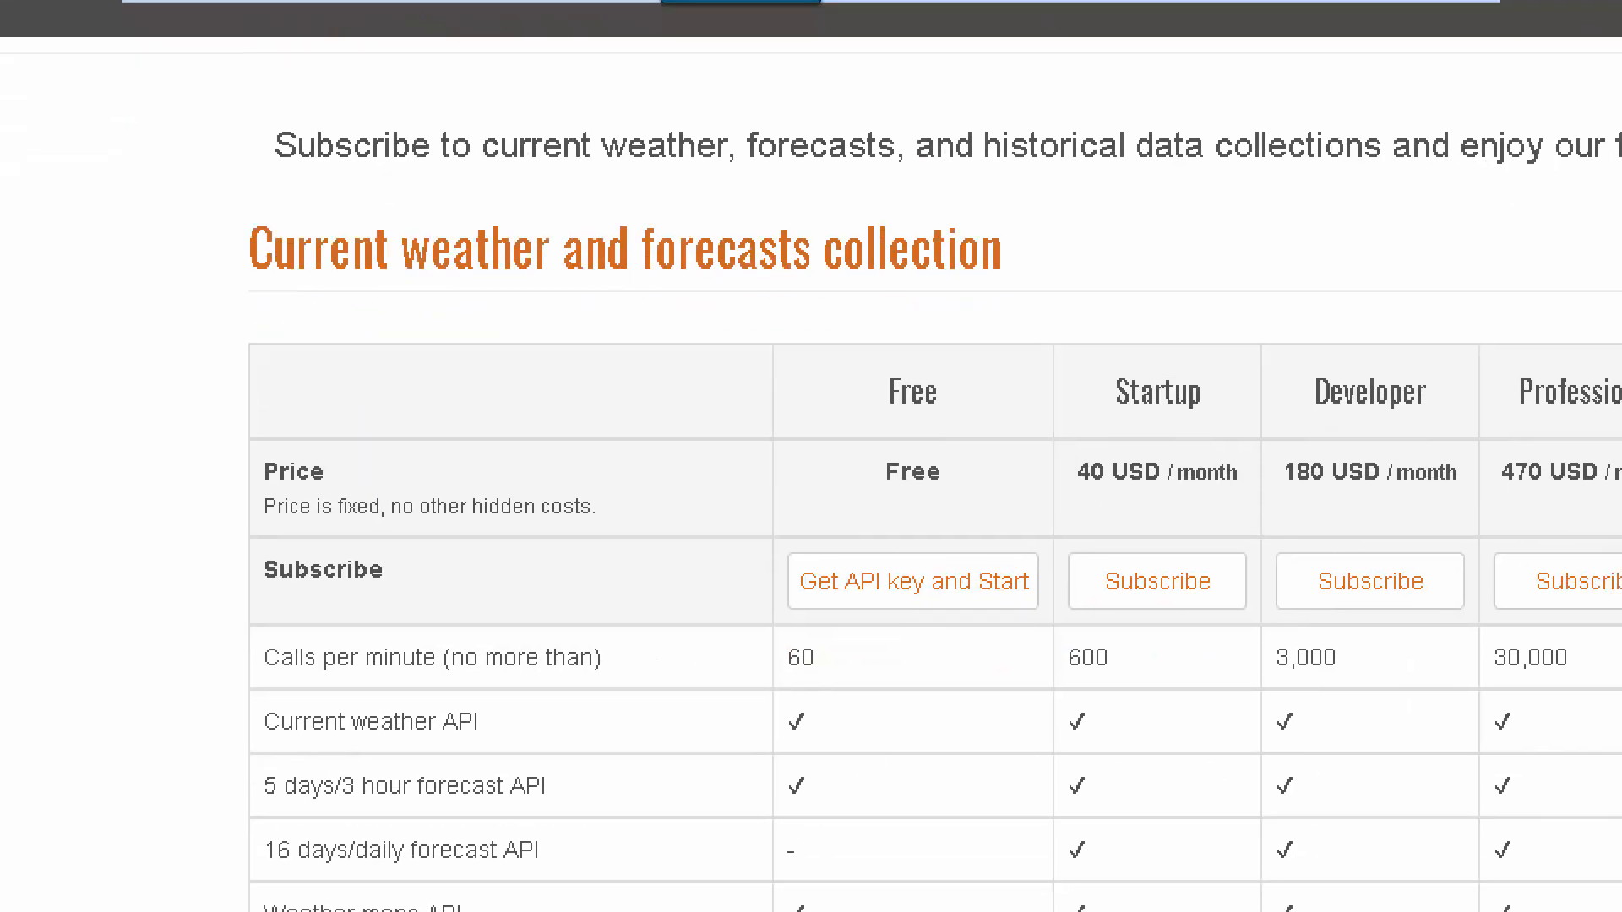
scroll(down, 3)
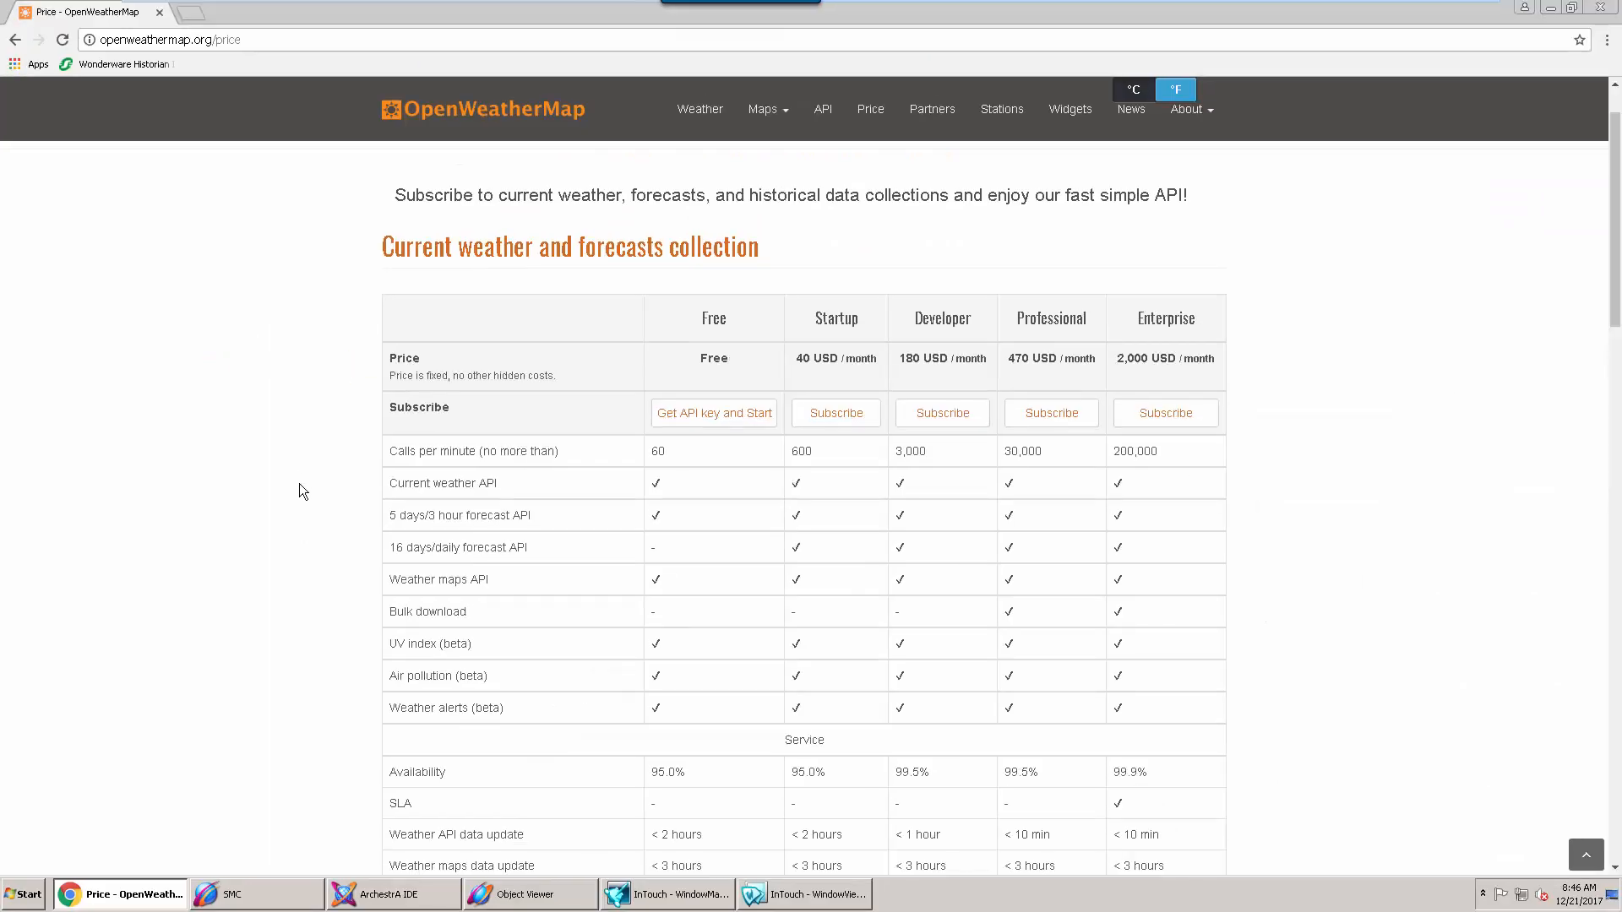
mouse_move(1557, 32)
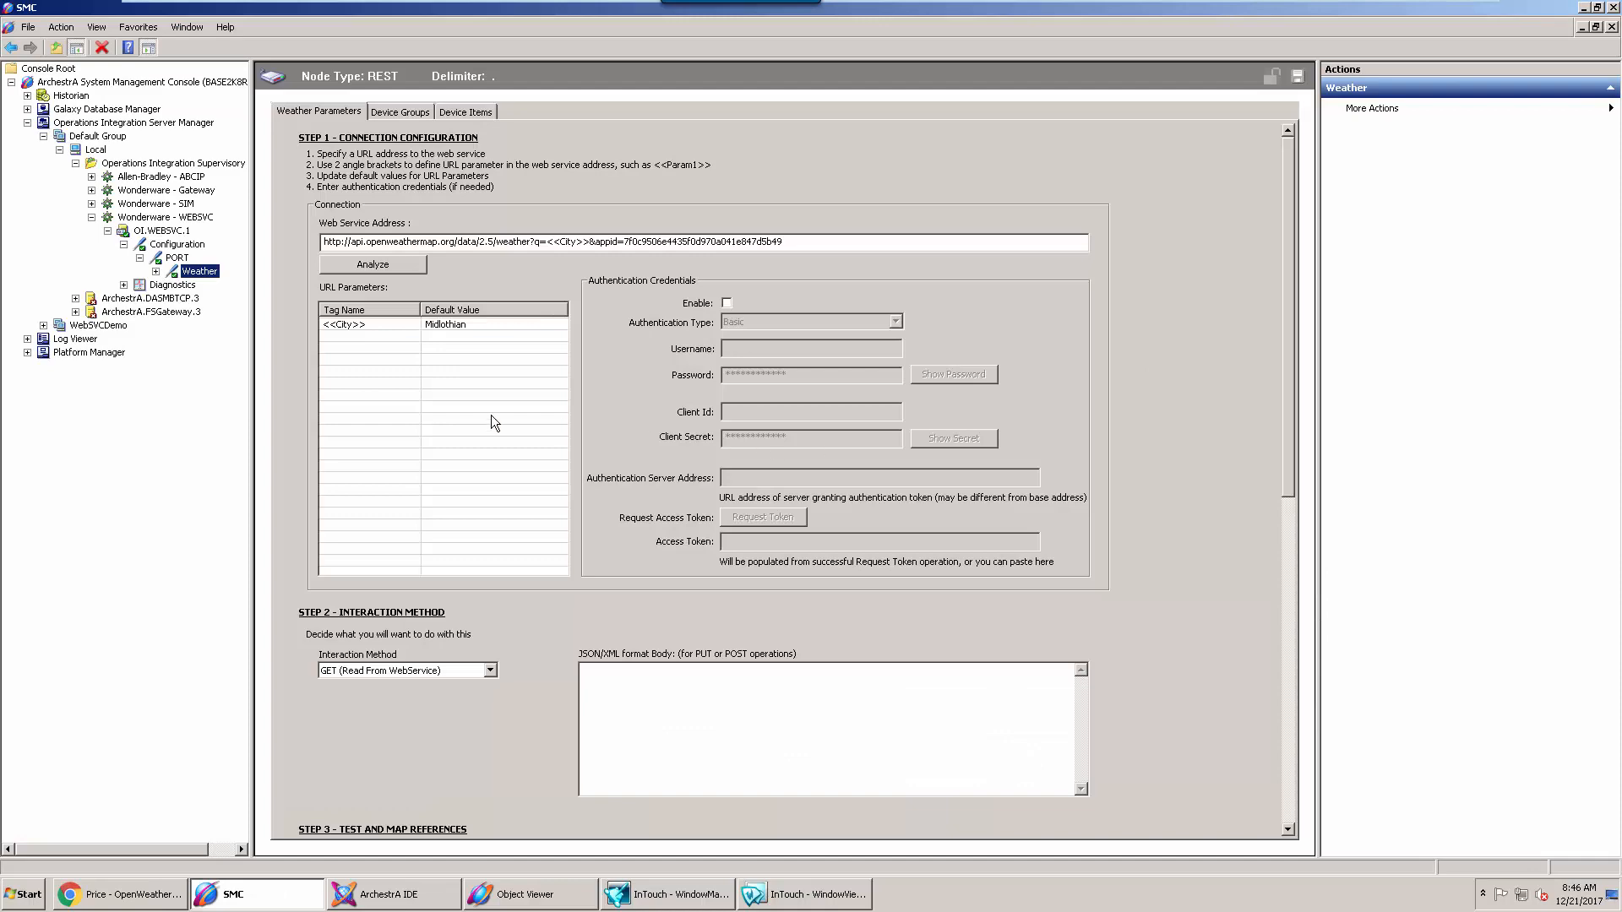
mouse_move(293, 214)
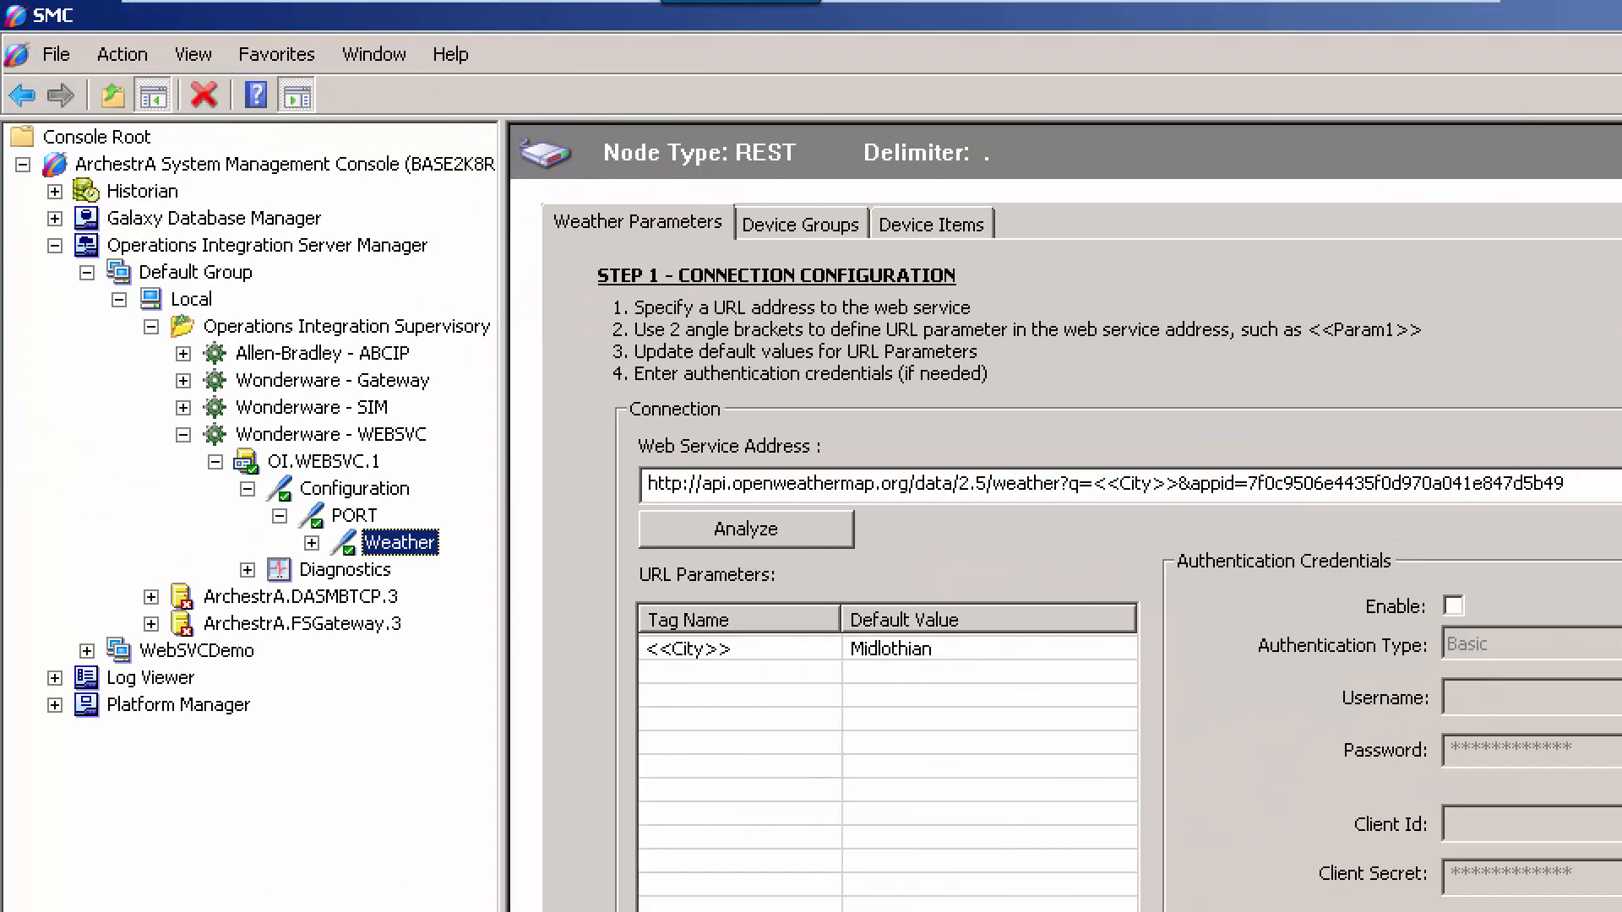
mouse_move(957, 300)
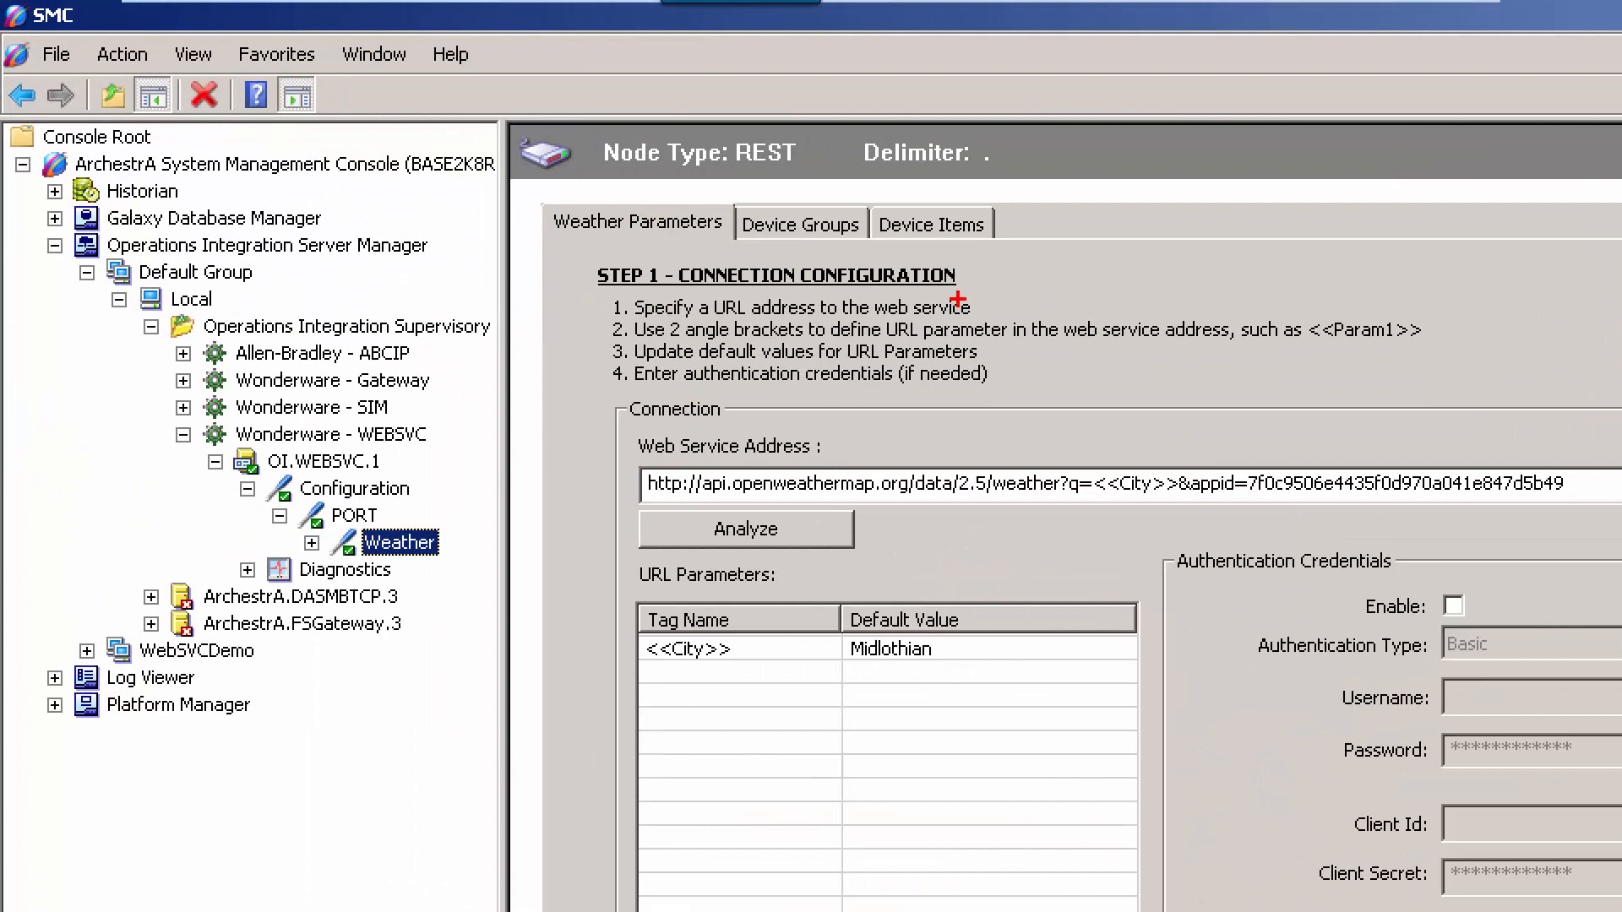
mouse_move(1102, 382)
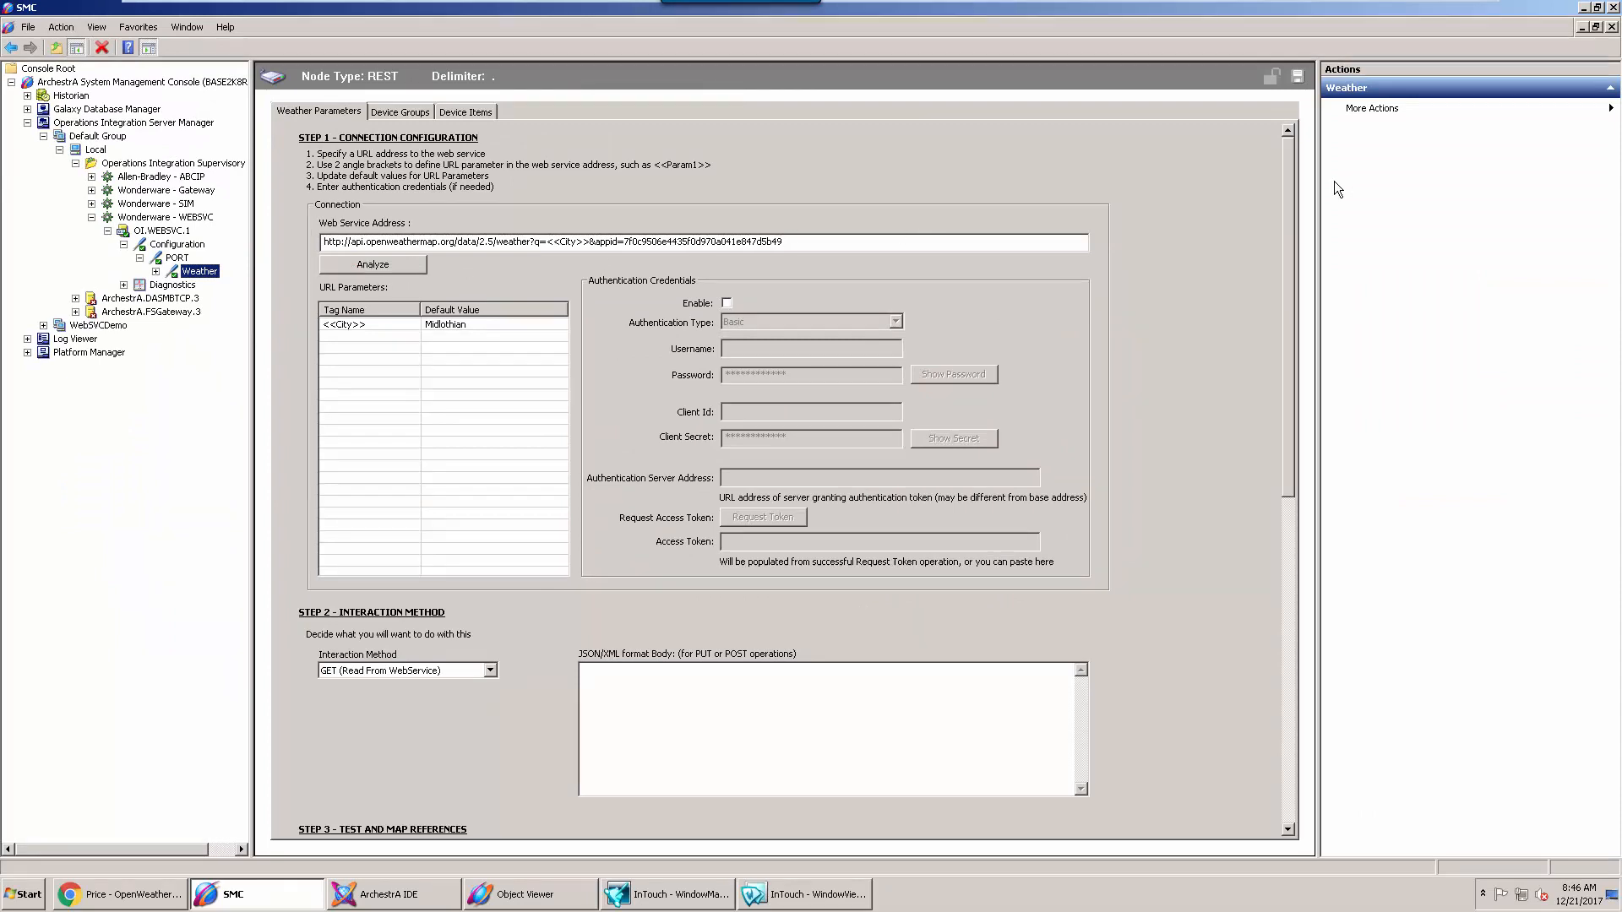
scroll(down, 3)
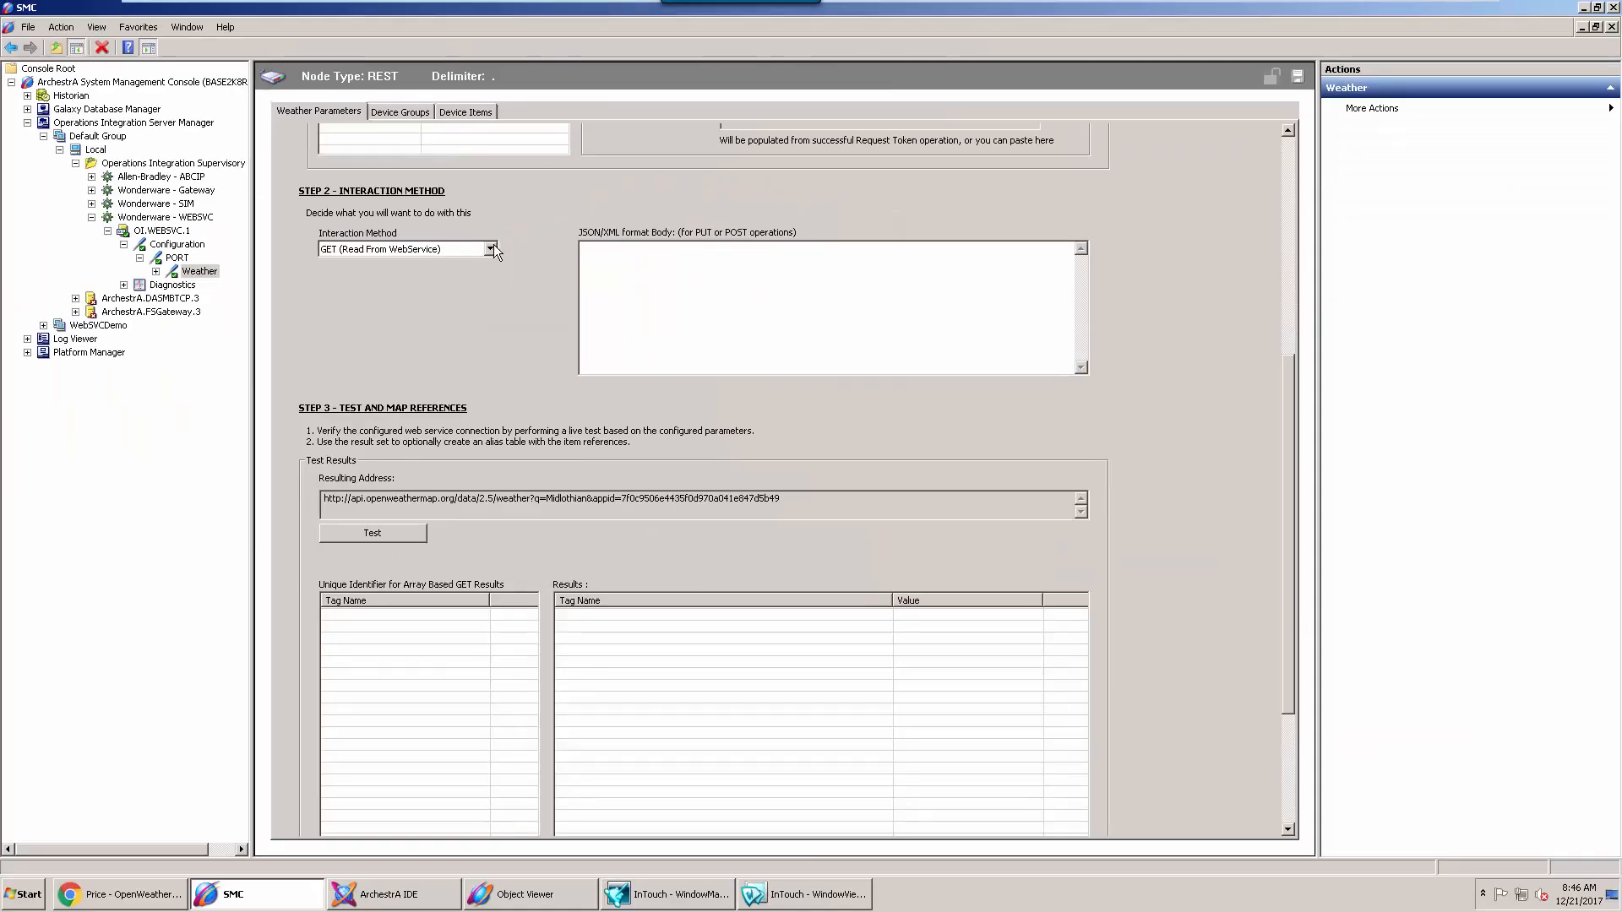
- Keep the GET (Read From WebService) interaction method and run the Step 3 live test
click(493, 249)
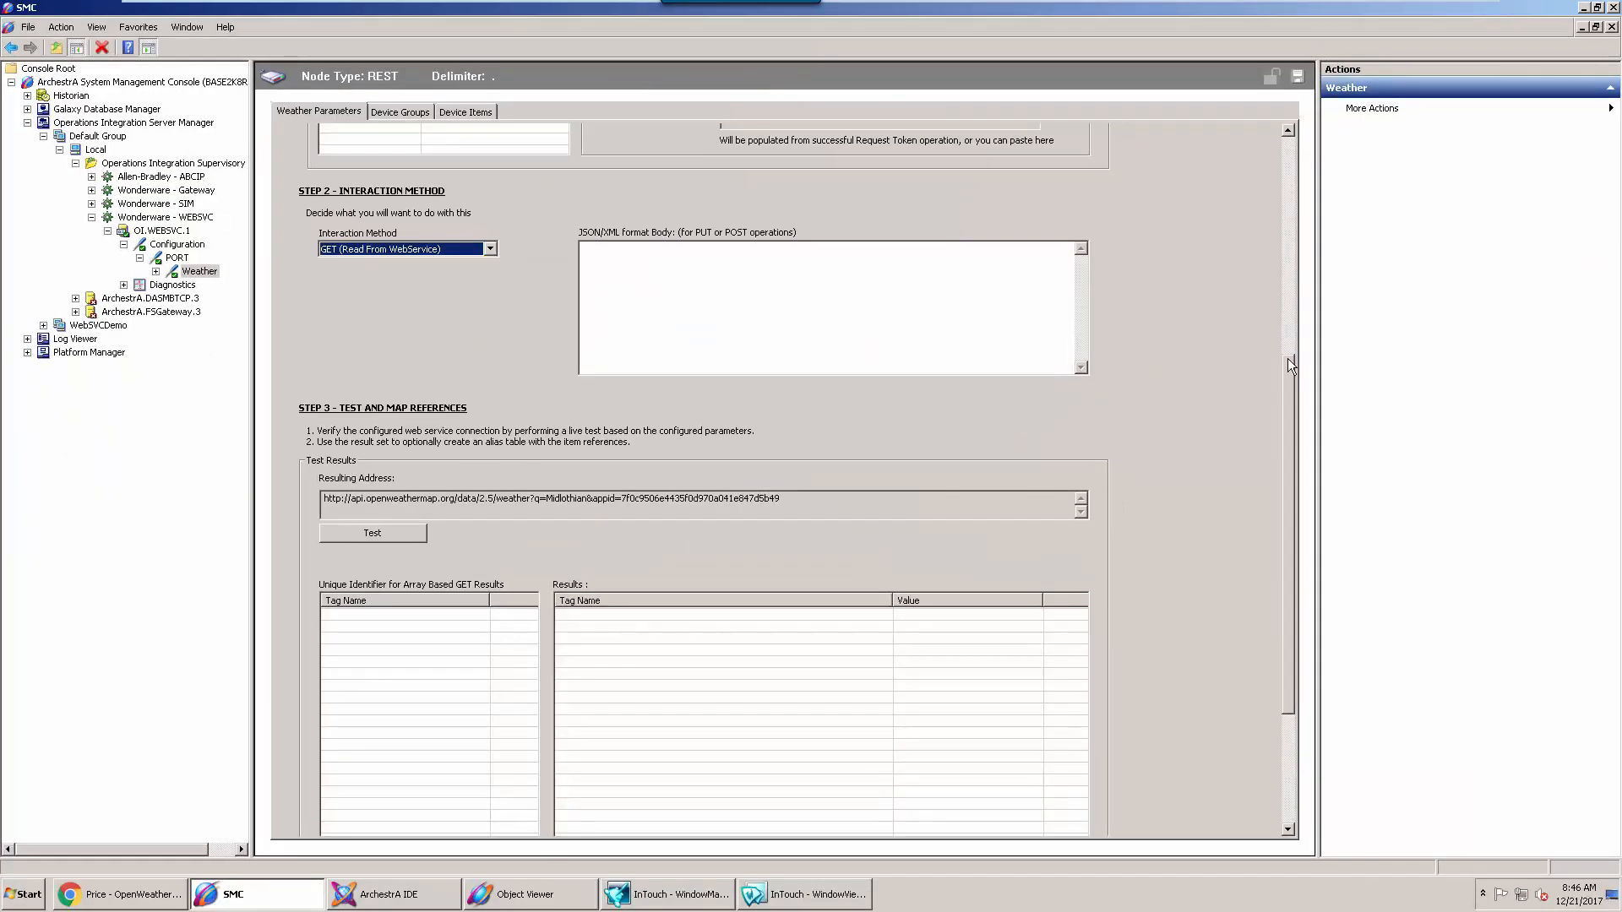
scroll(down, 3)
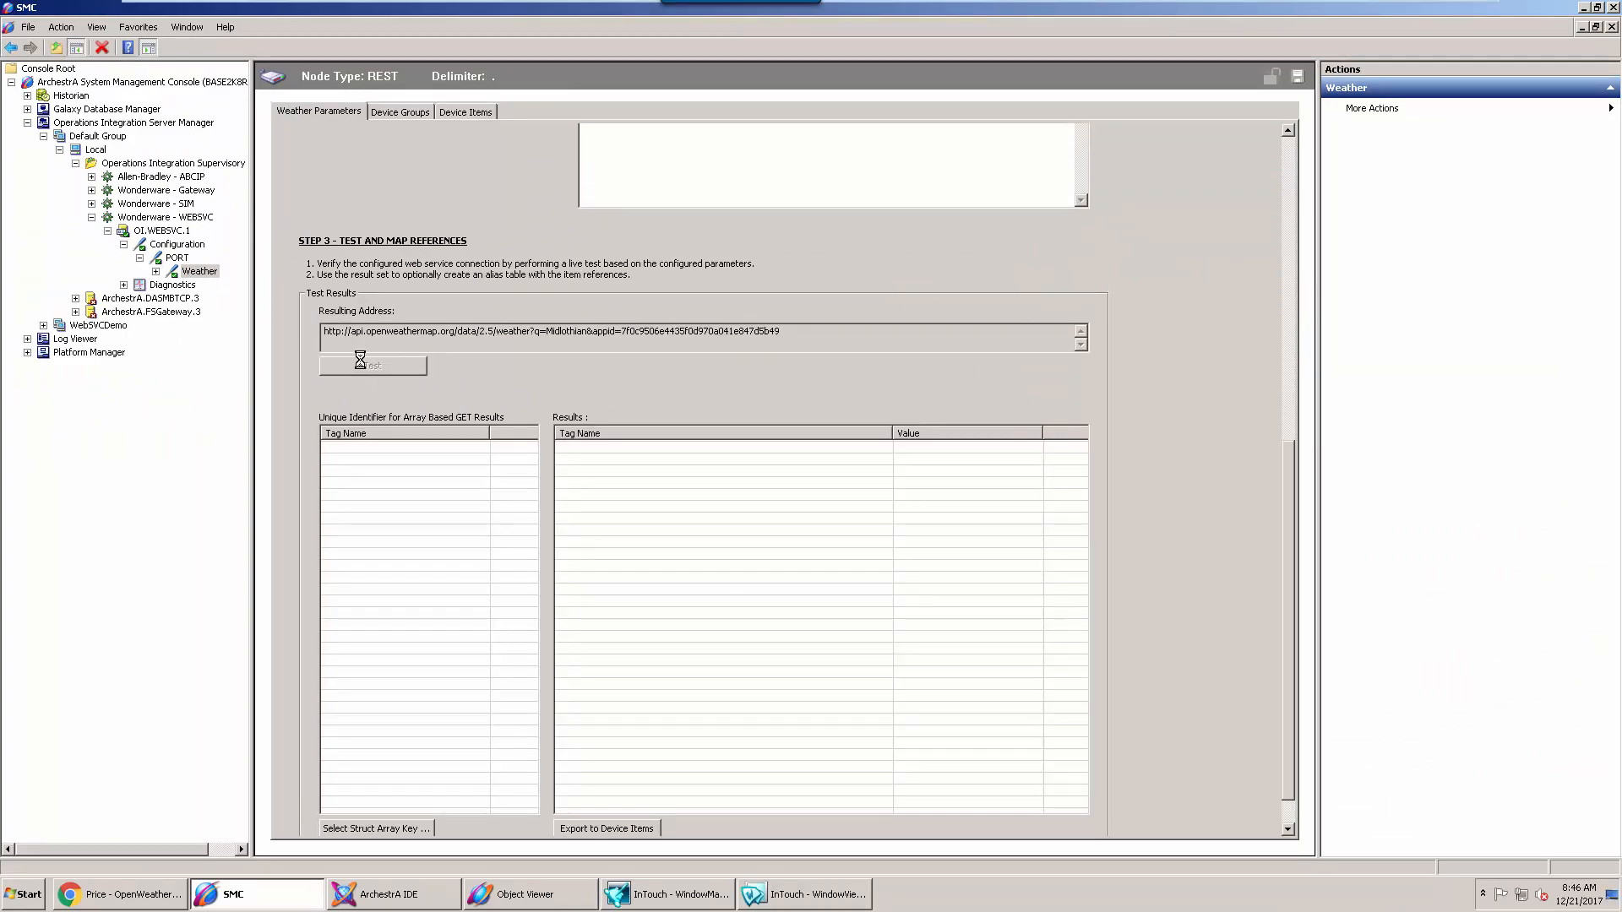
click(372, 364)
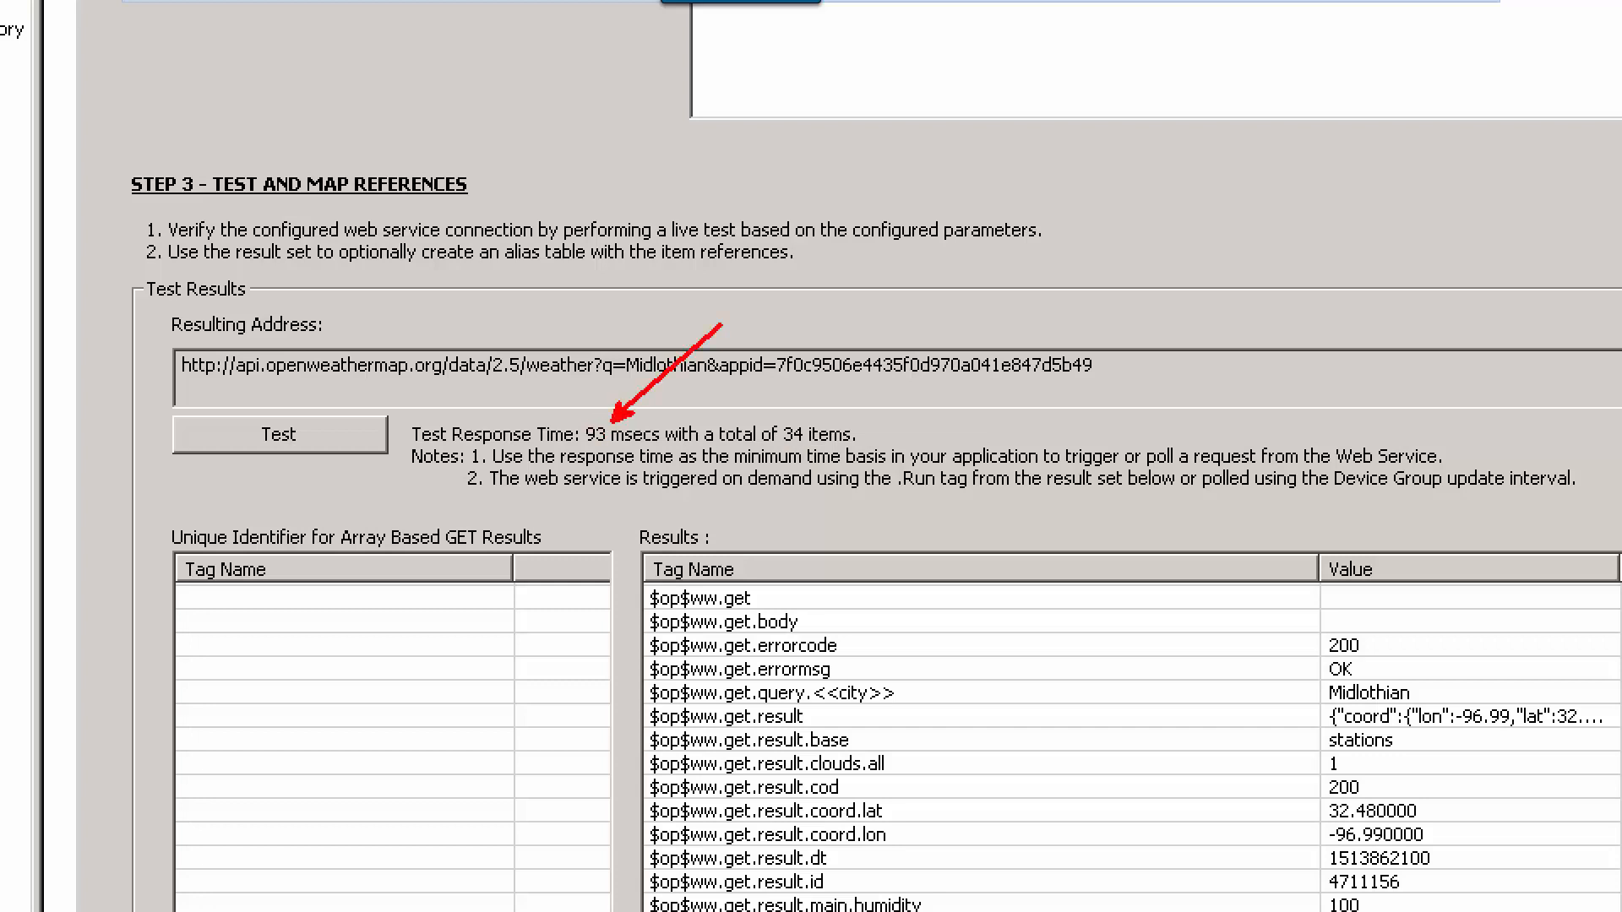
mouse_move(829, 397)
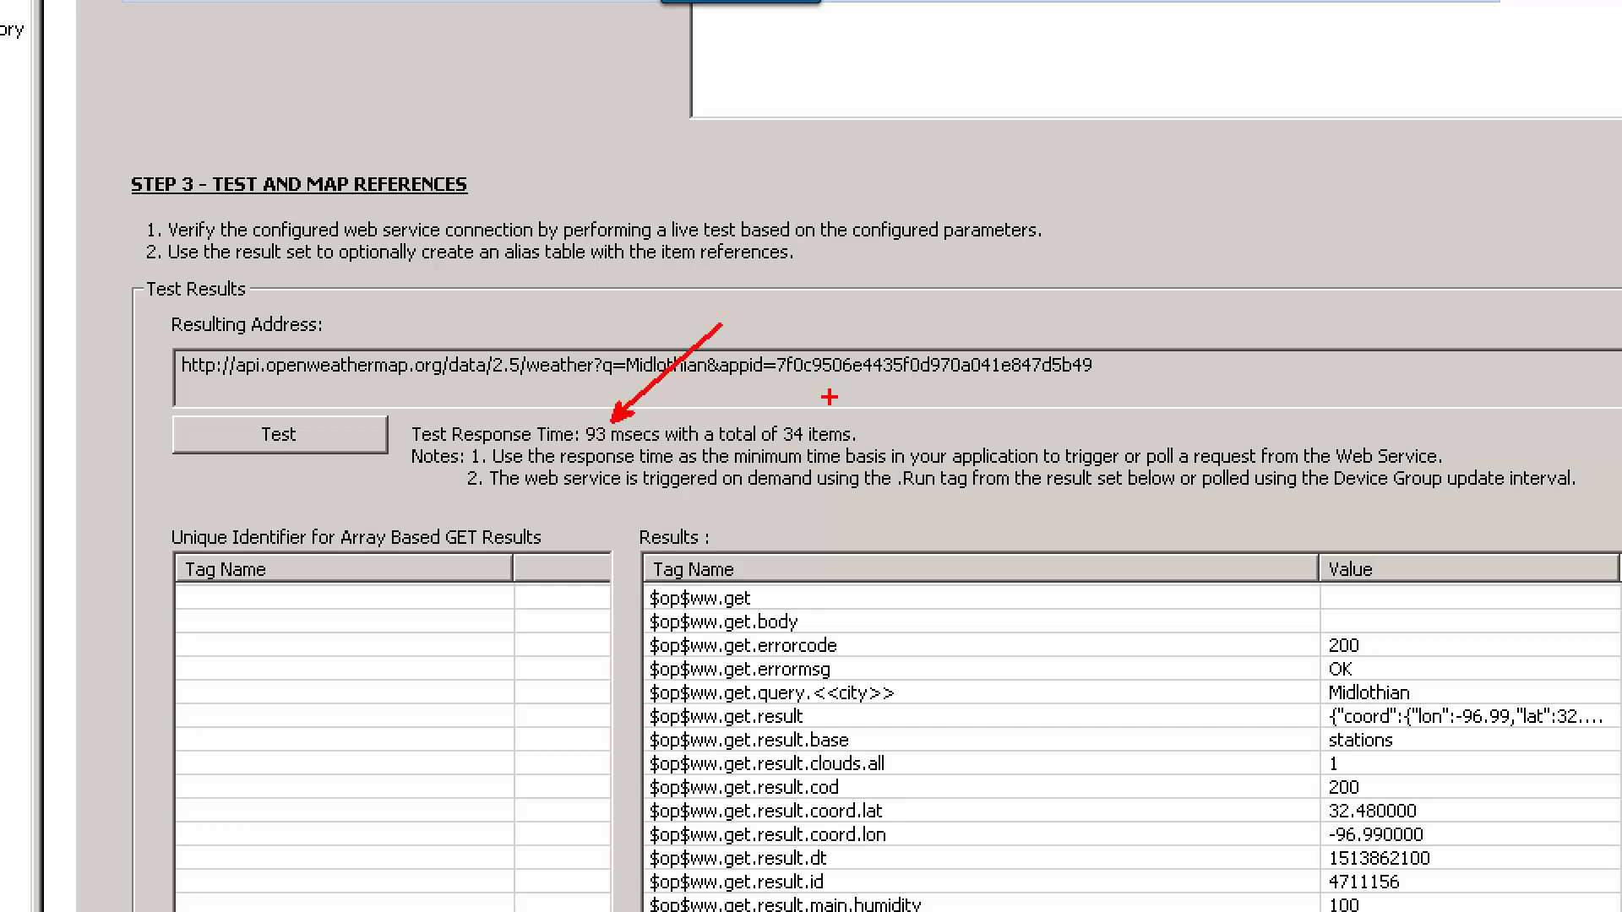
mouse_move(817, 424)
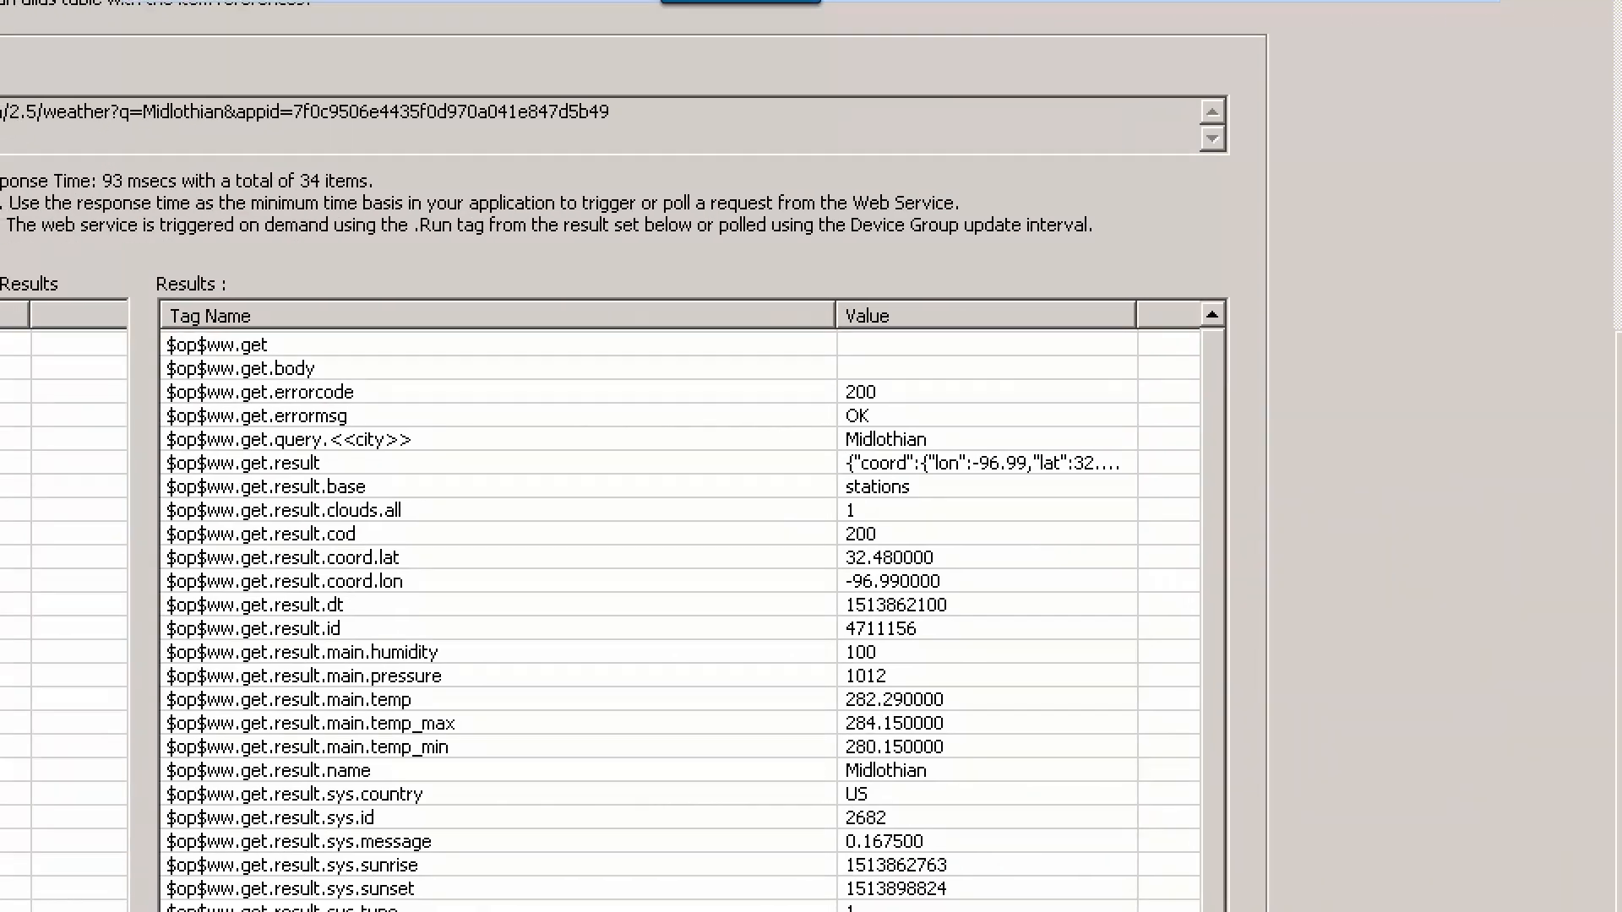
- Scroll the Midlothian test results to see conditions, visibility and wind direction
scroll(down, 3)
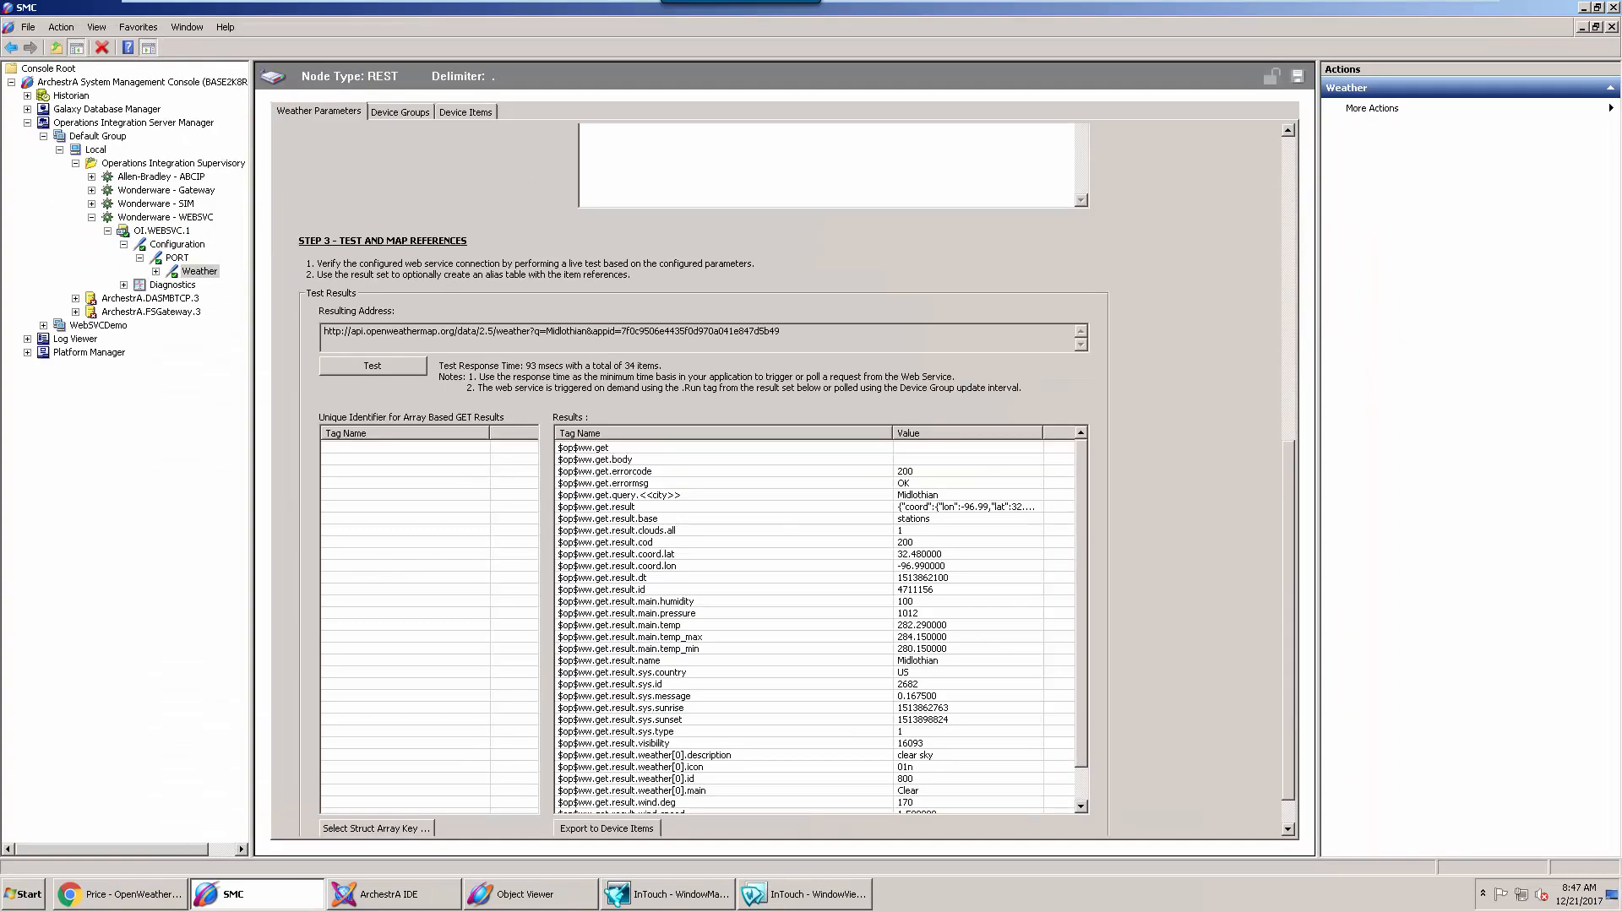
mouse_move(527, 374)
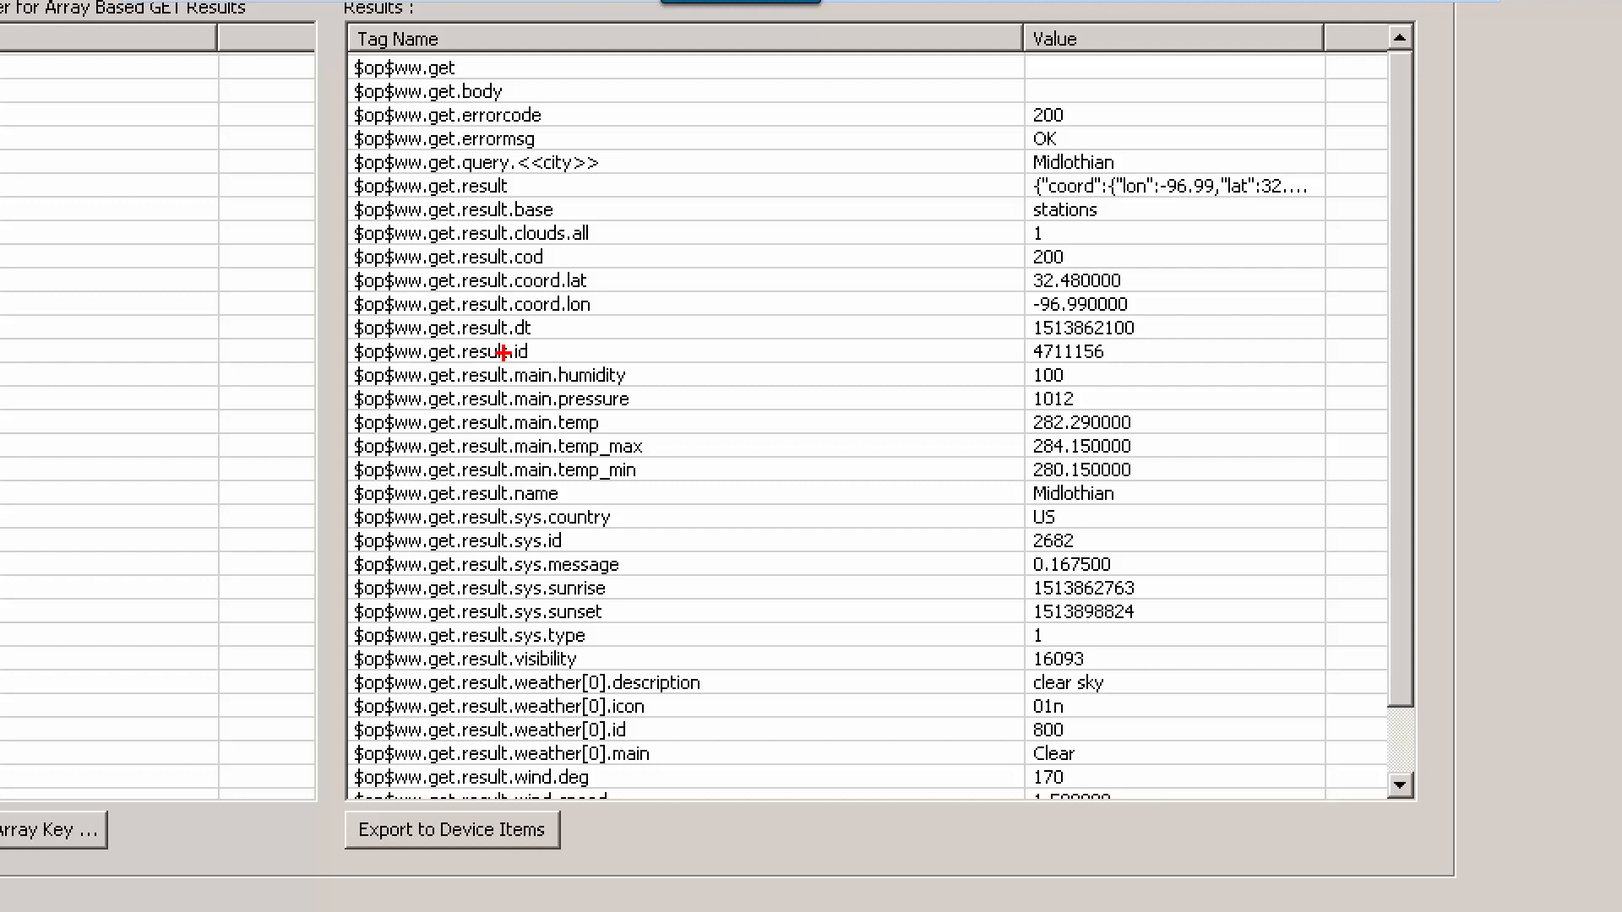
mouse_move(574, 838)
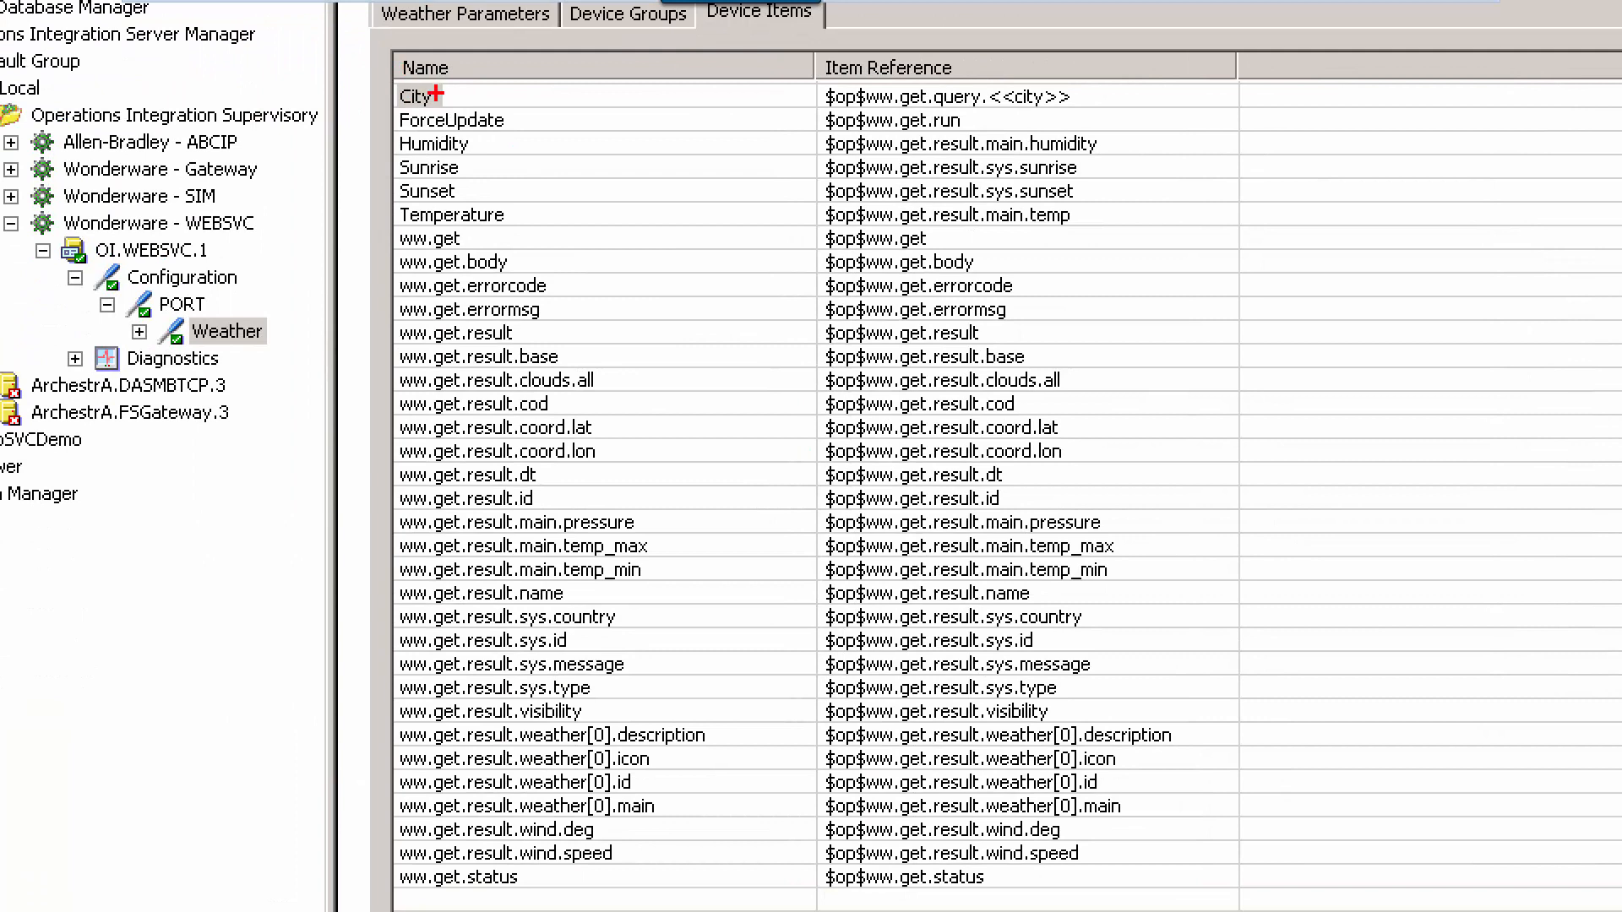
- Review the Weather device items City, ForceUpdate, Humidity, Sunrise, Sunset and Temperature
drag(416, 95, 416, 190)
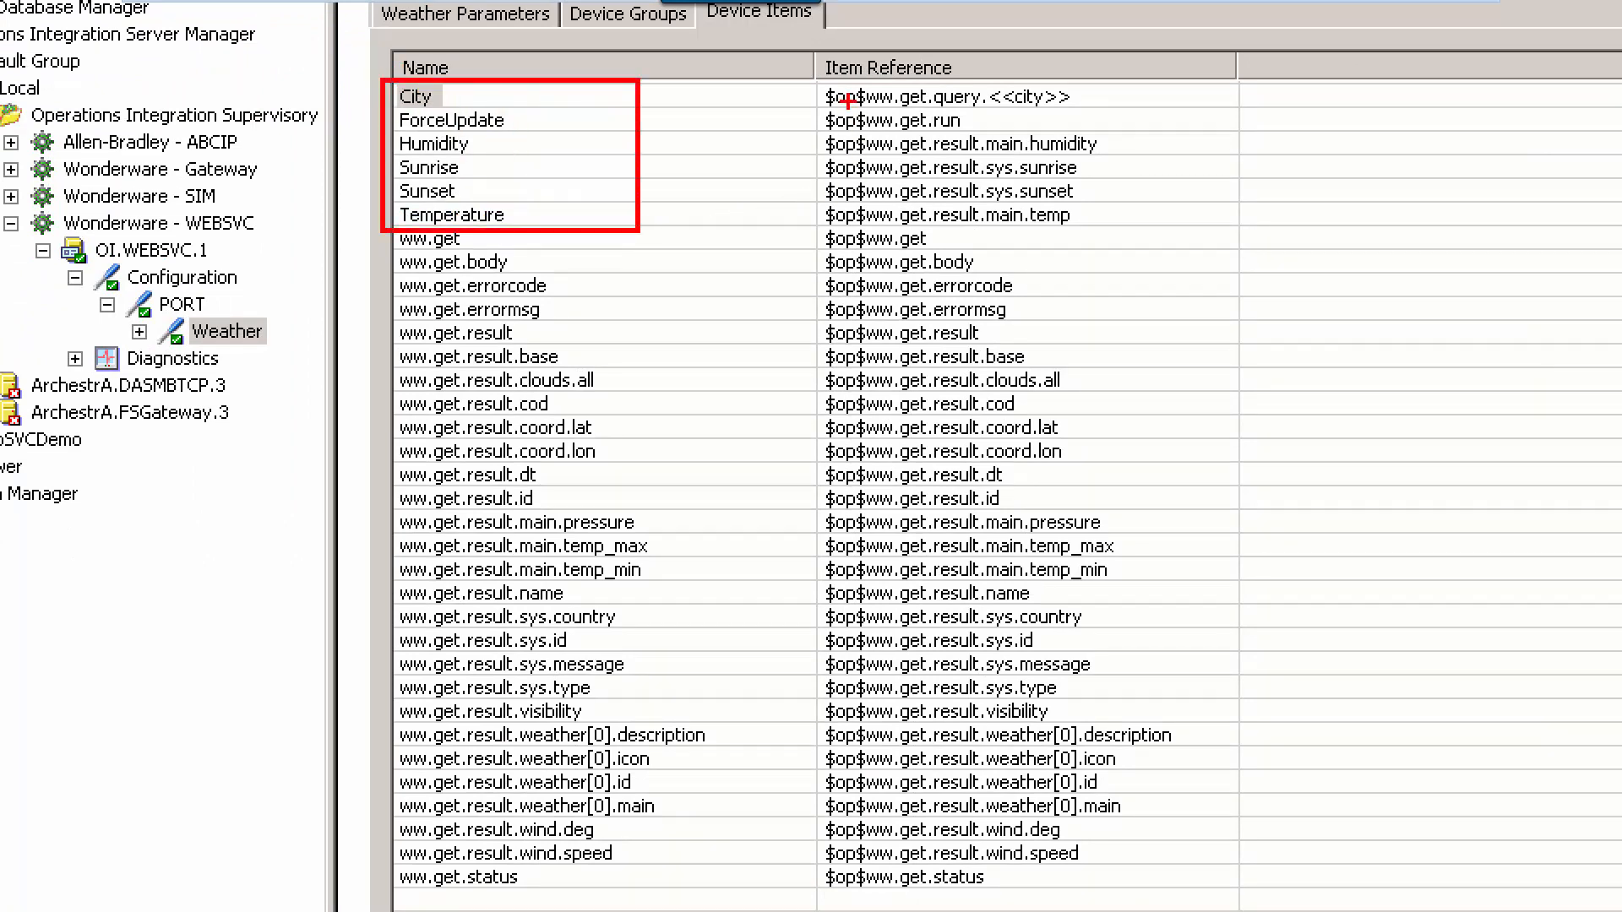
mouse_move(932, 261)
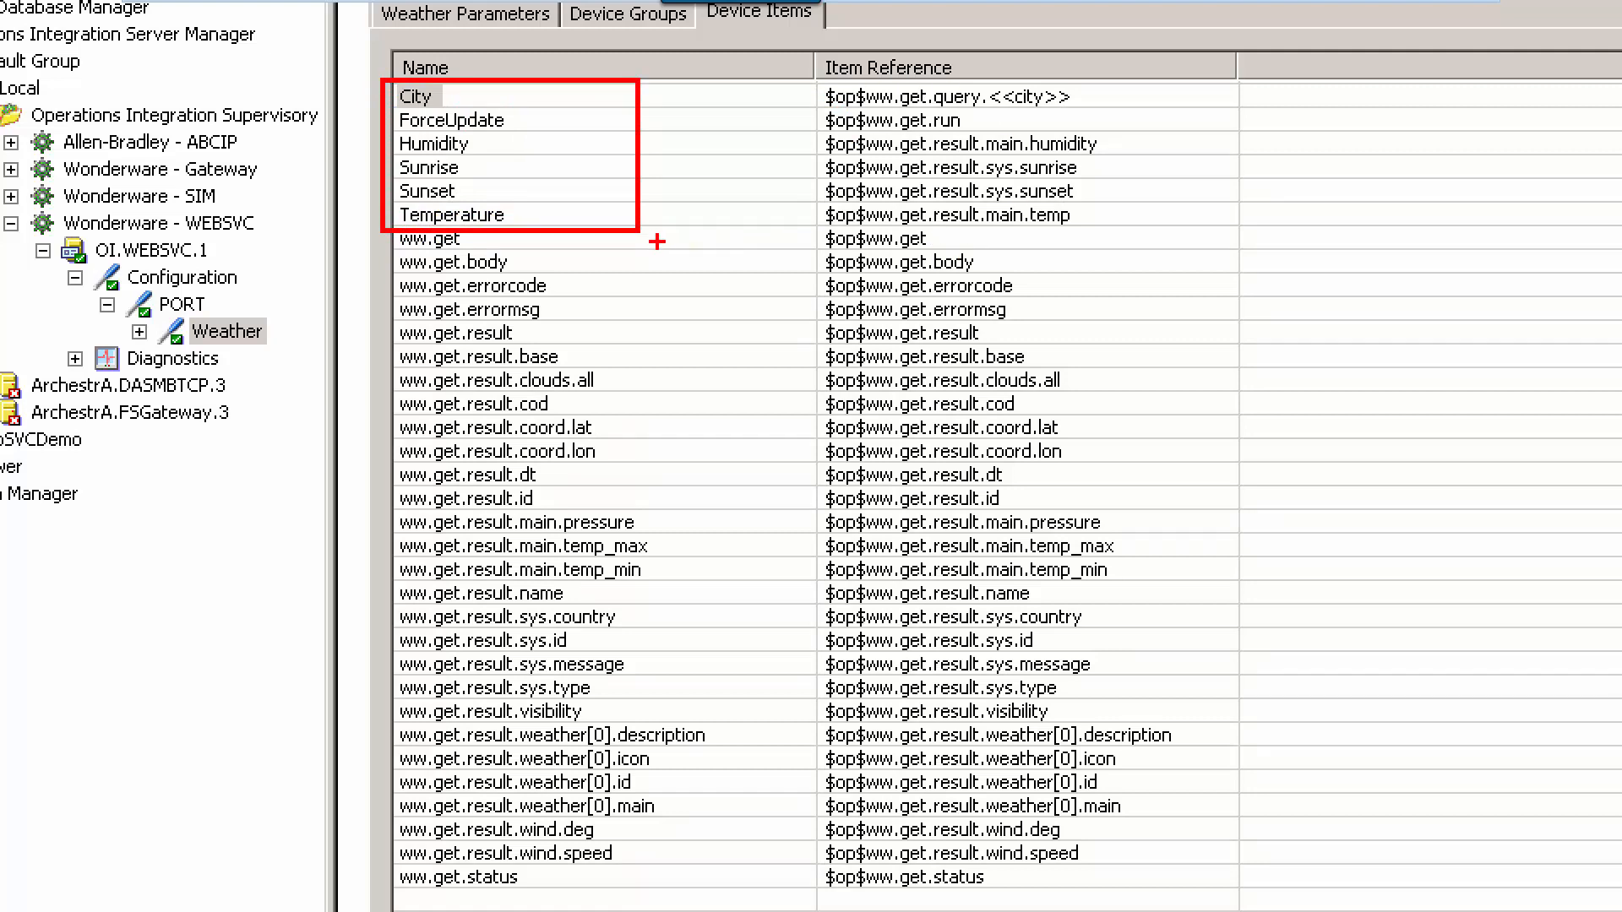
mouse_move(530, 216)
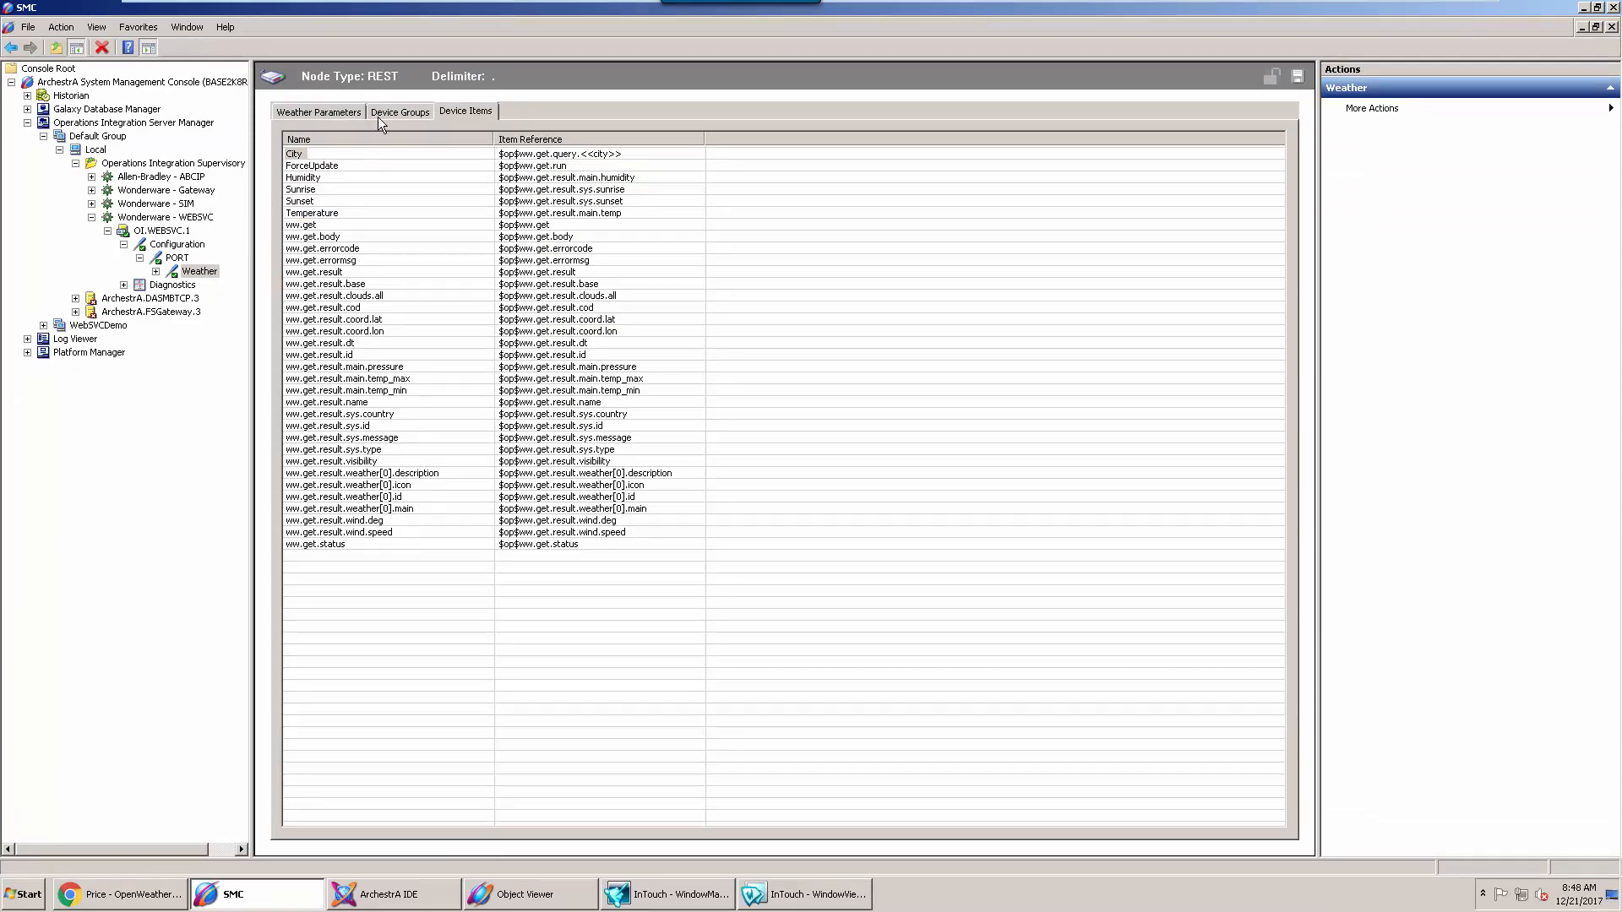
- View the Weather device group's 0 ms update interval, then bring up the ArchestrA IDE
click(400, 112)
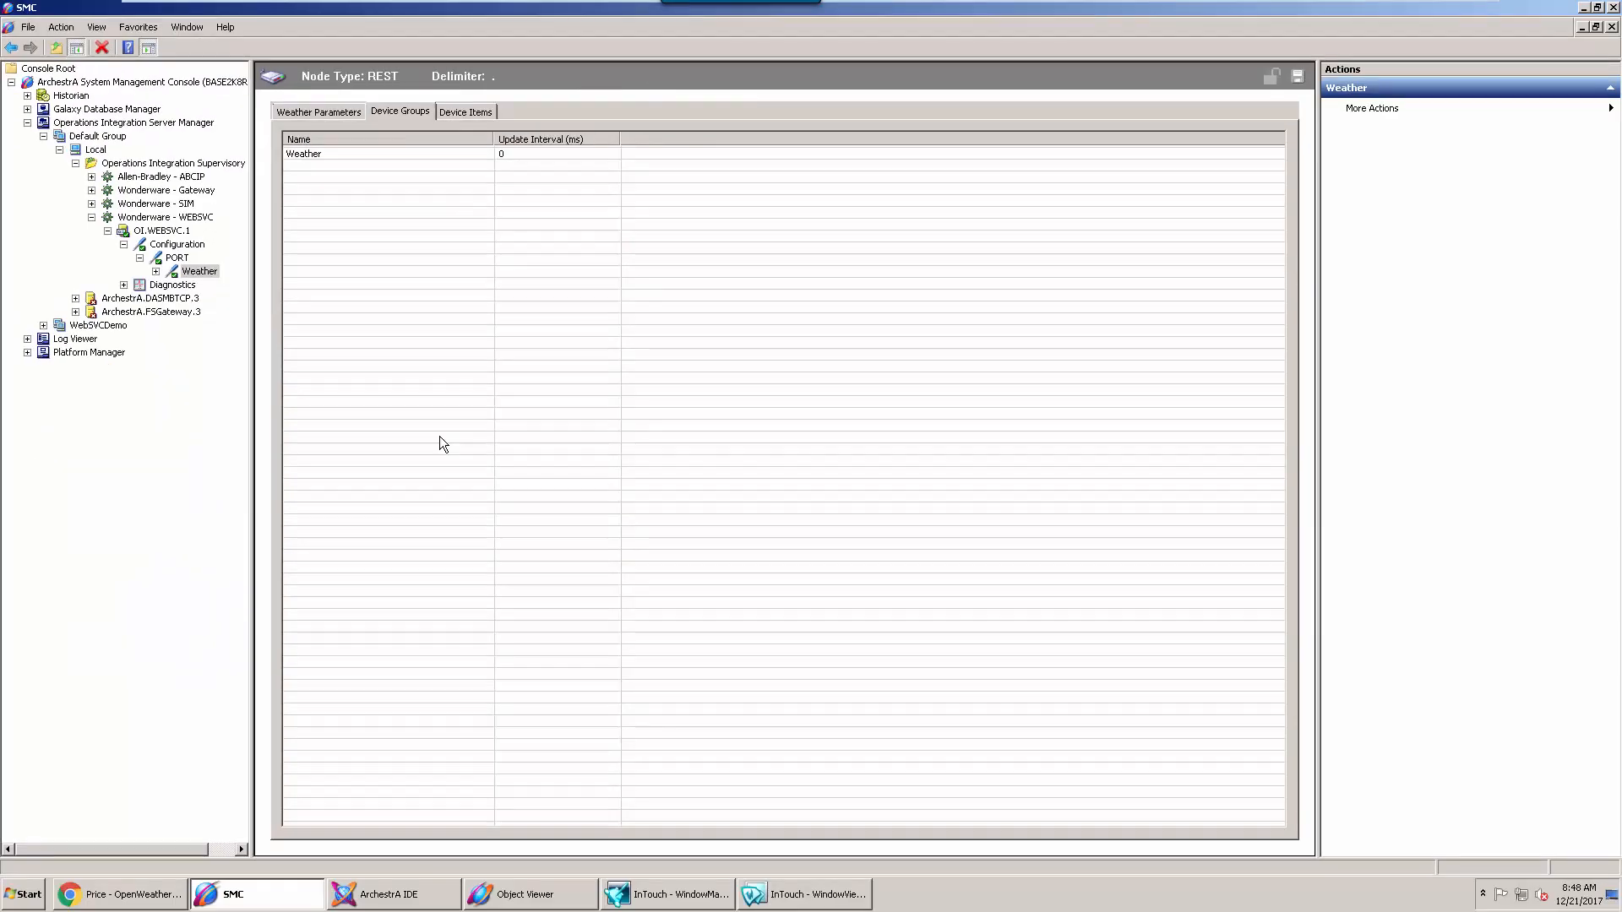
click(393, 894)
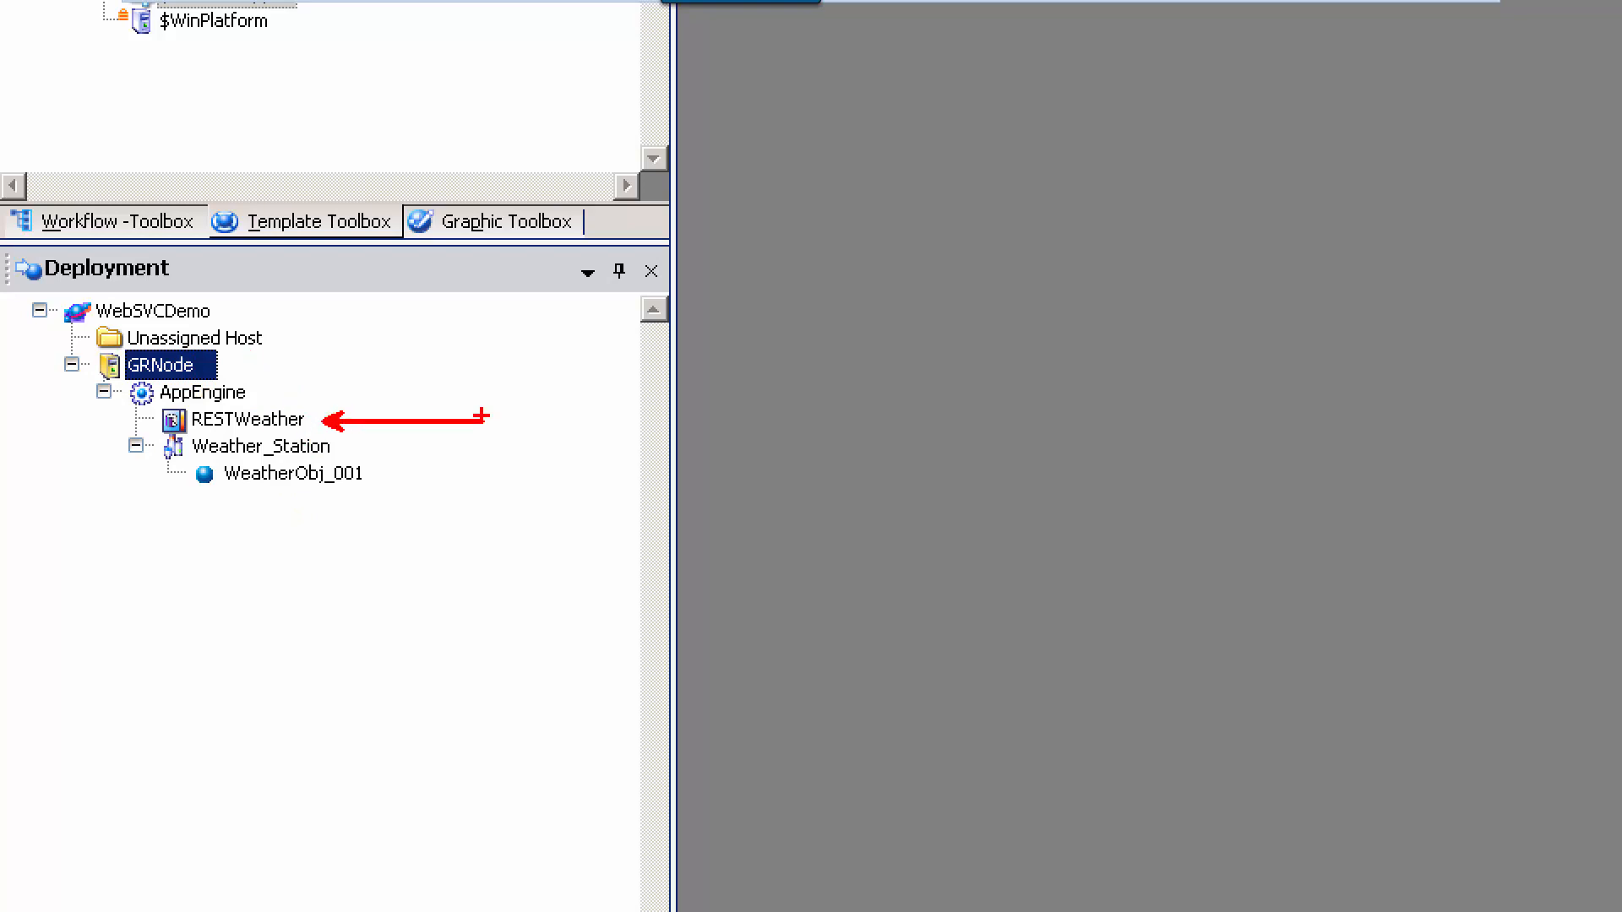
- Select RESTWeather in the Deployment view and open WeatherObj_001 in its object editor
double_click(249, 420)
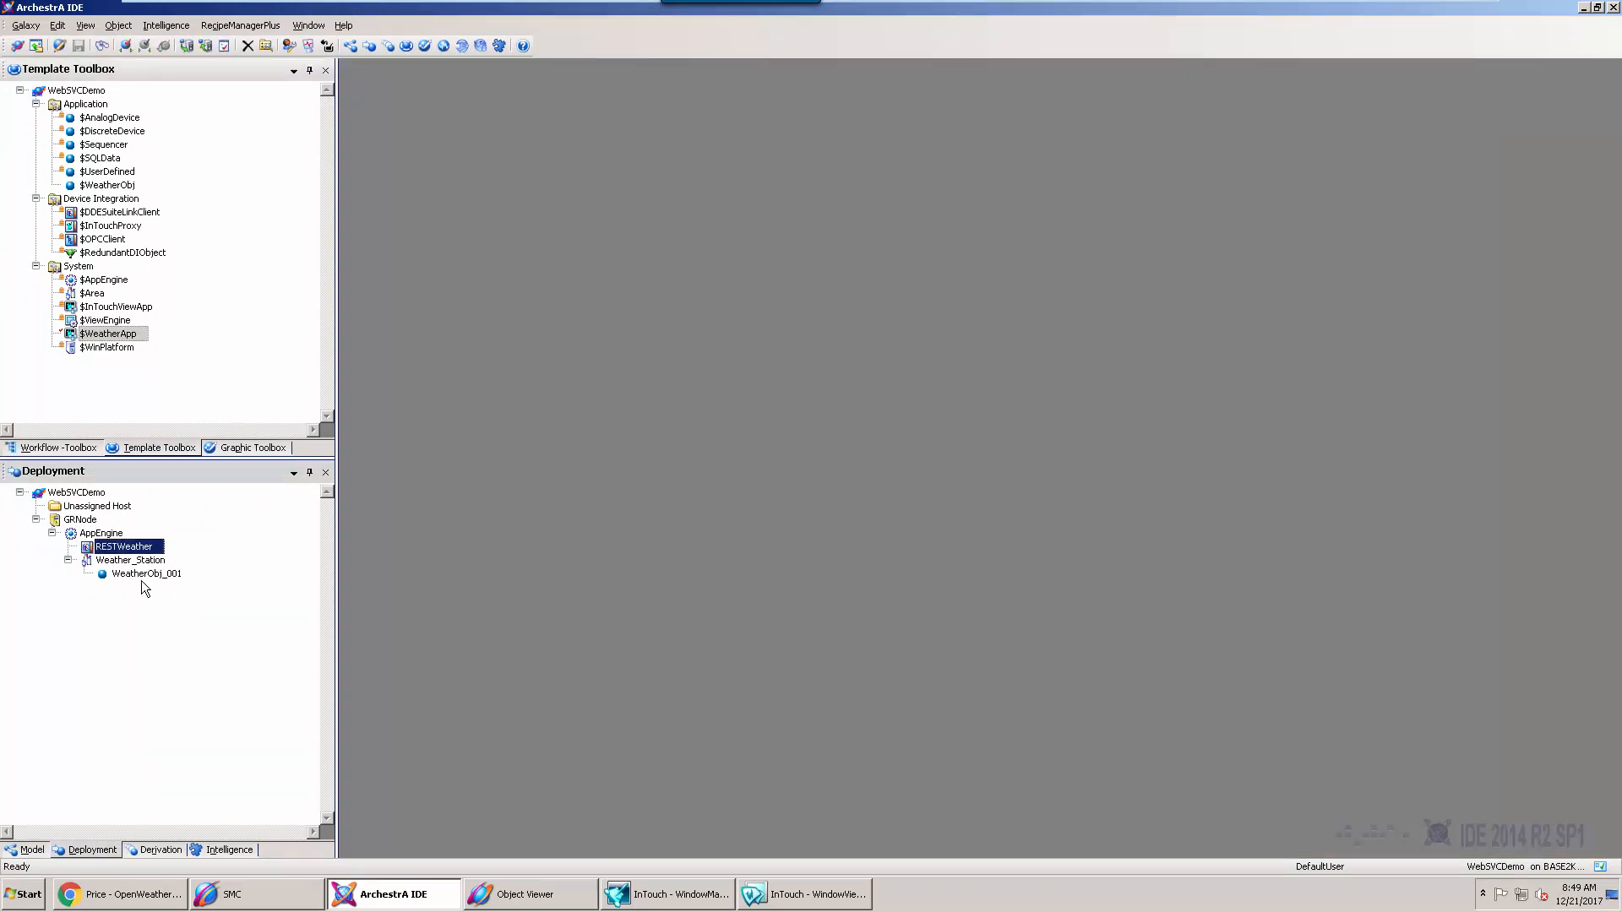
click(146, 575)
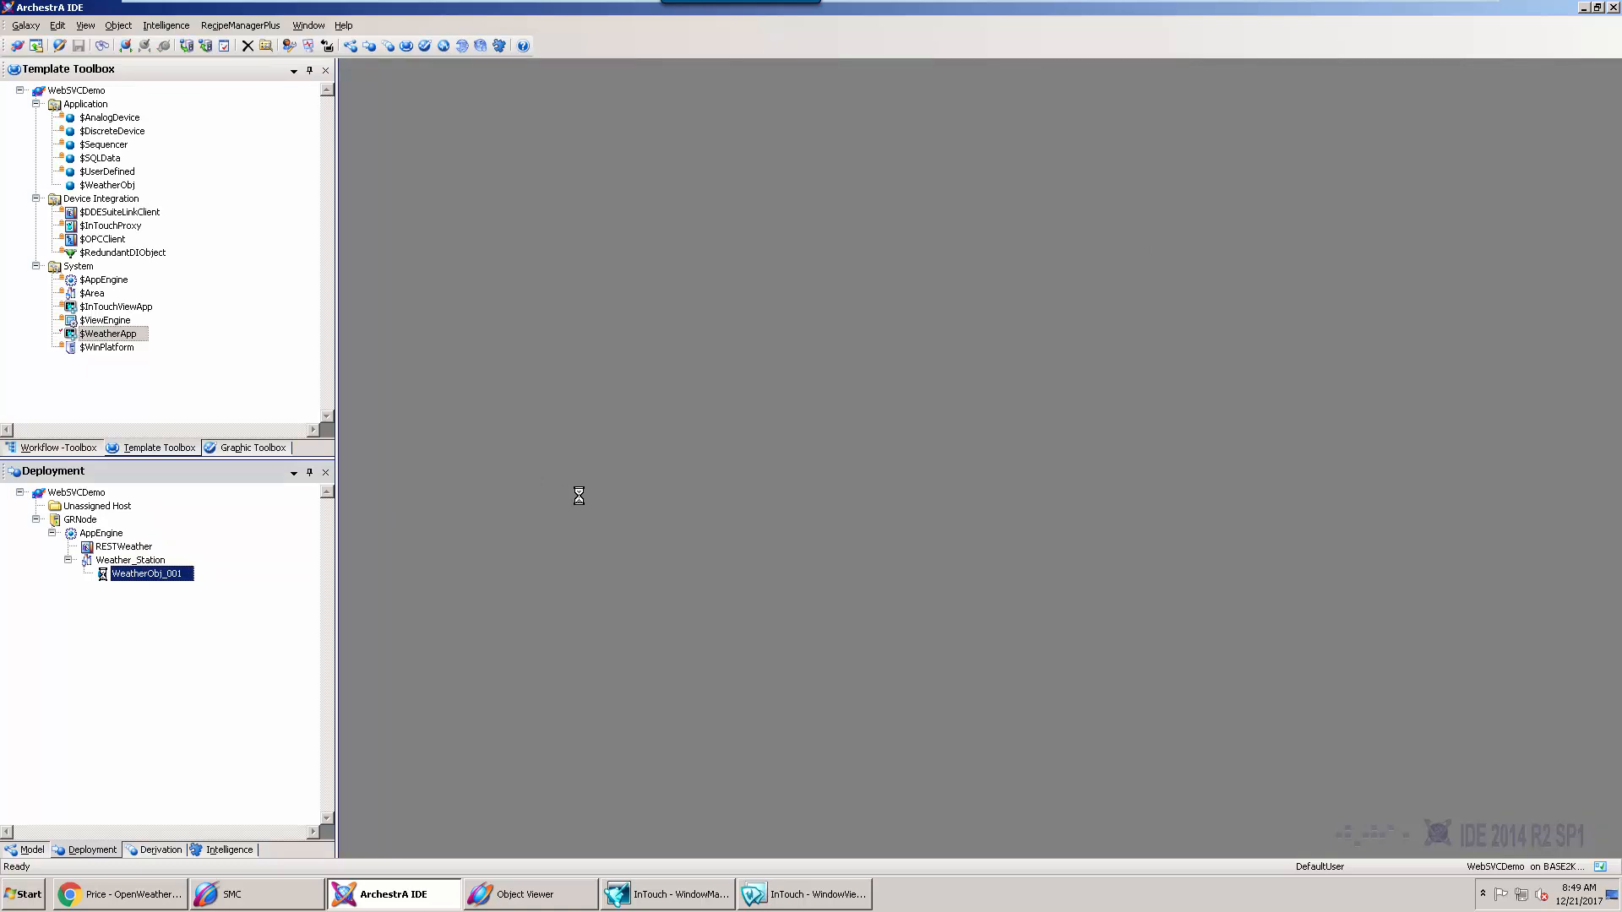
double_click(148, 573)
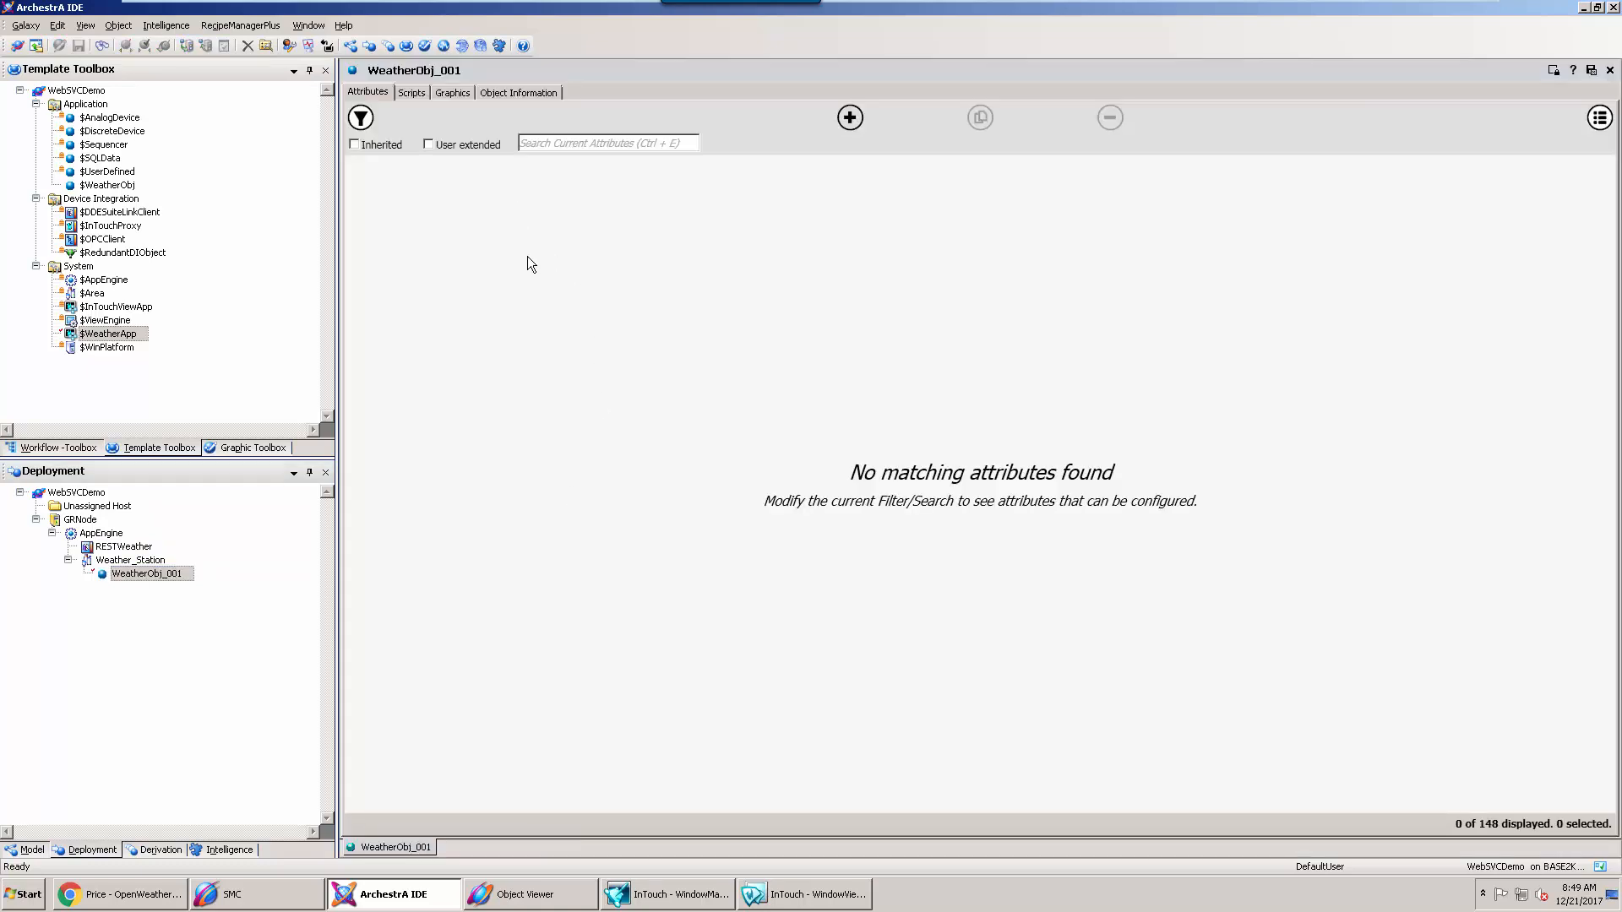
- View the inherited DataChange script converting me.Temperature from Kelvin to TempF
click(410, 92)
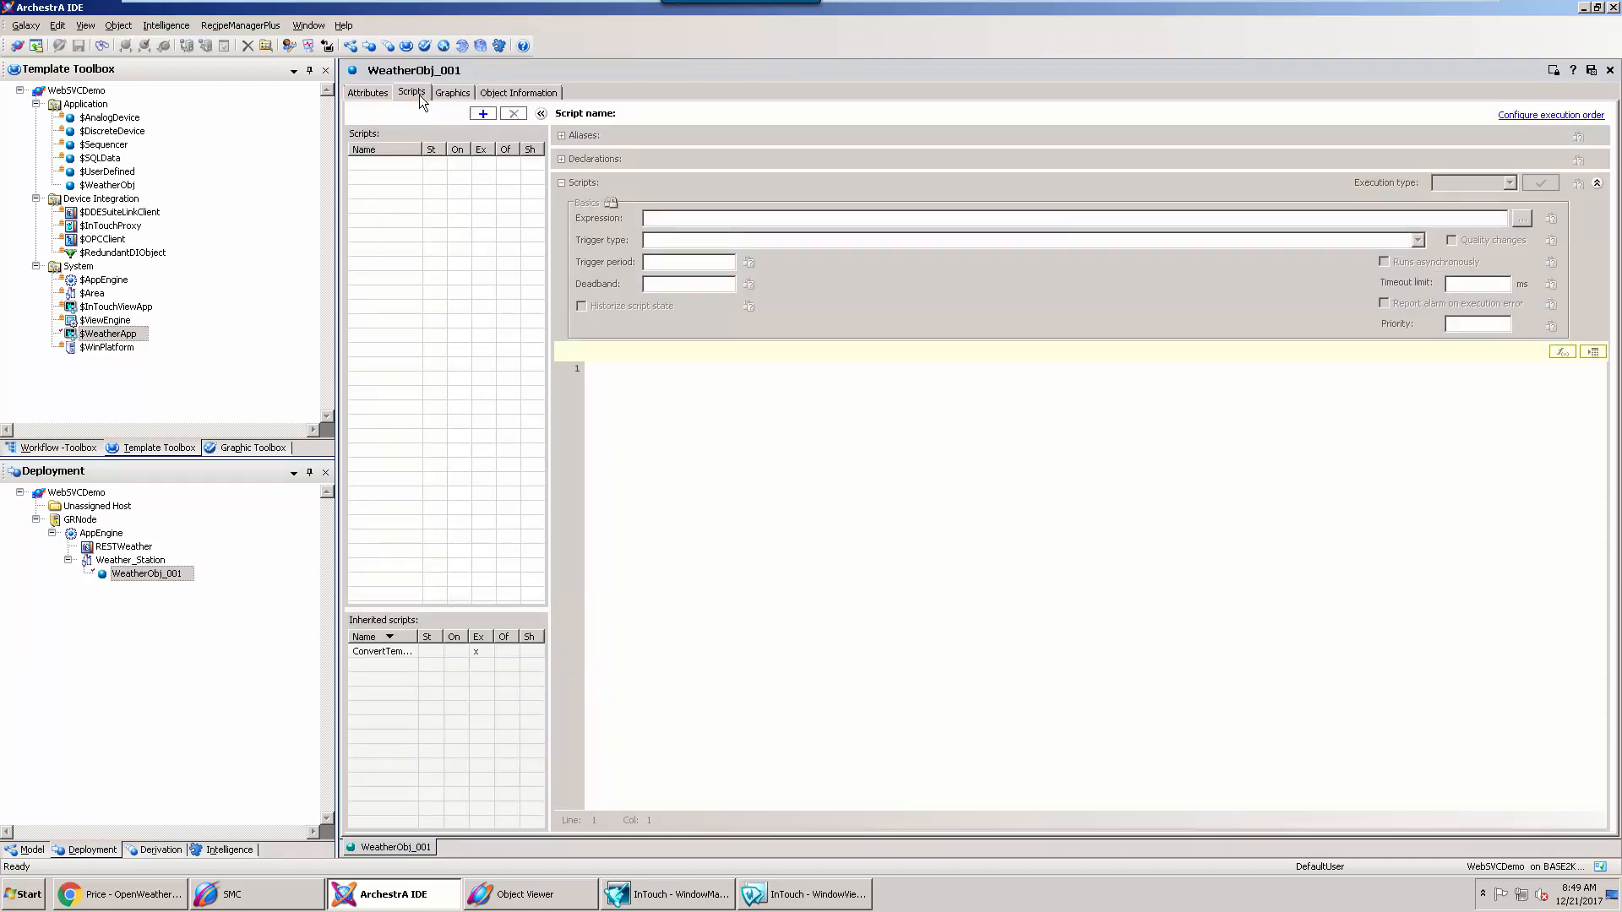
click(381, 650)
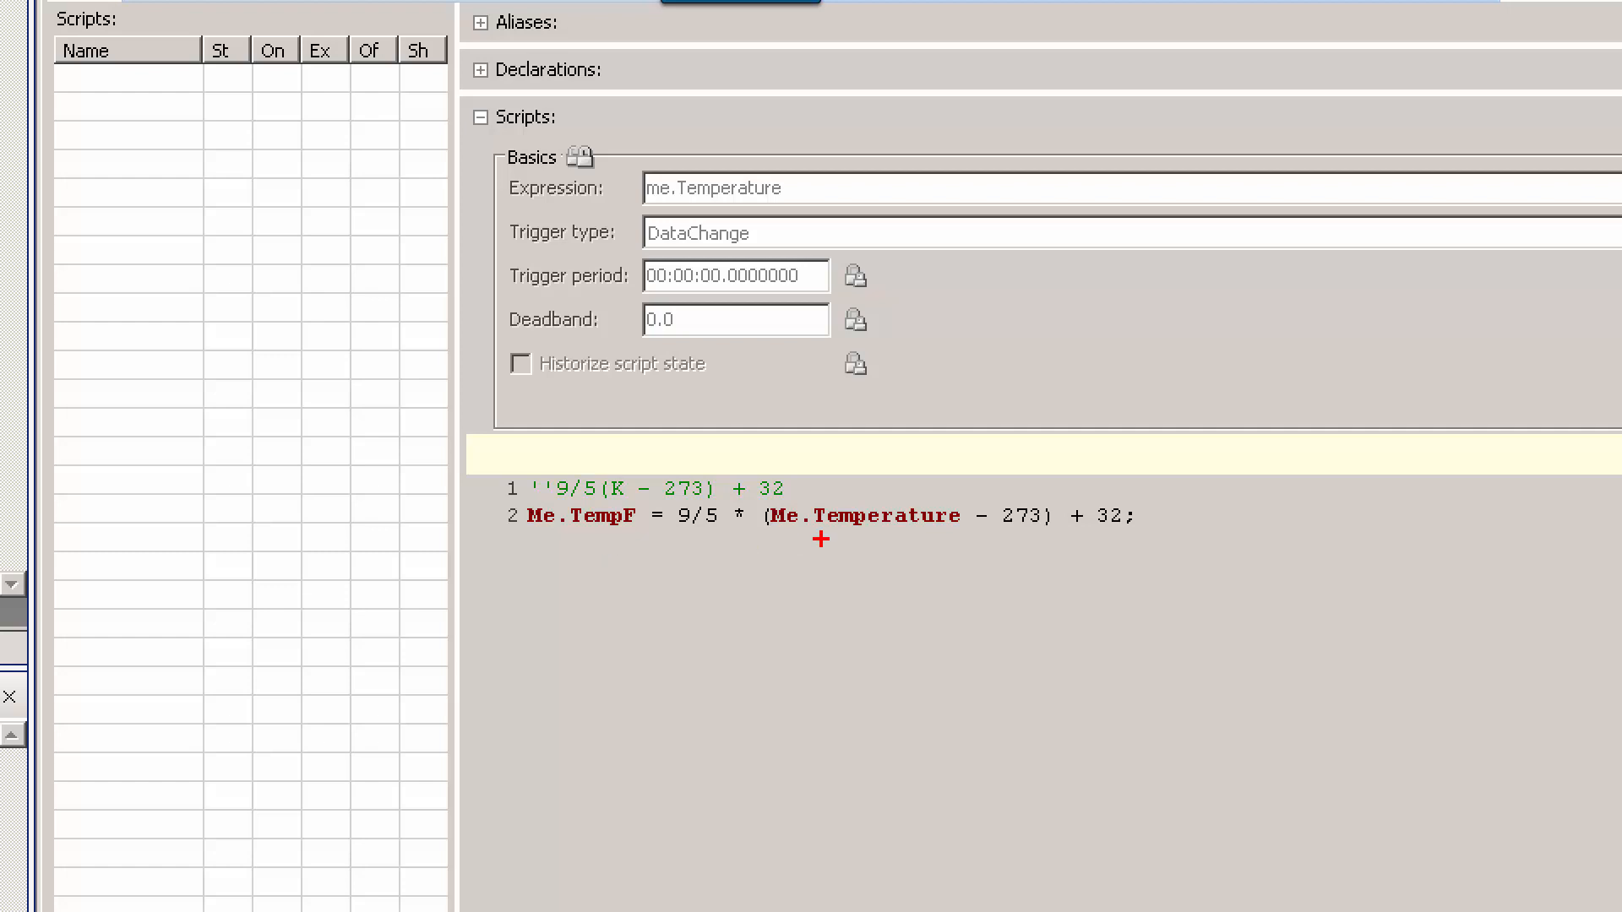
mouse_move(594, 562)
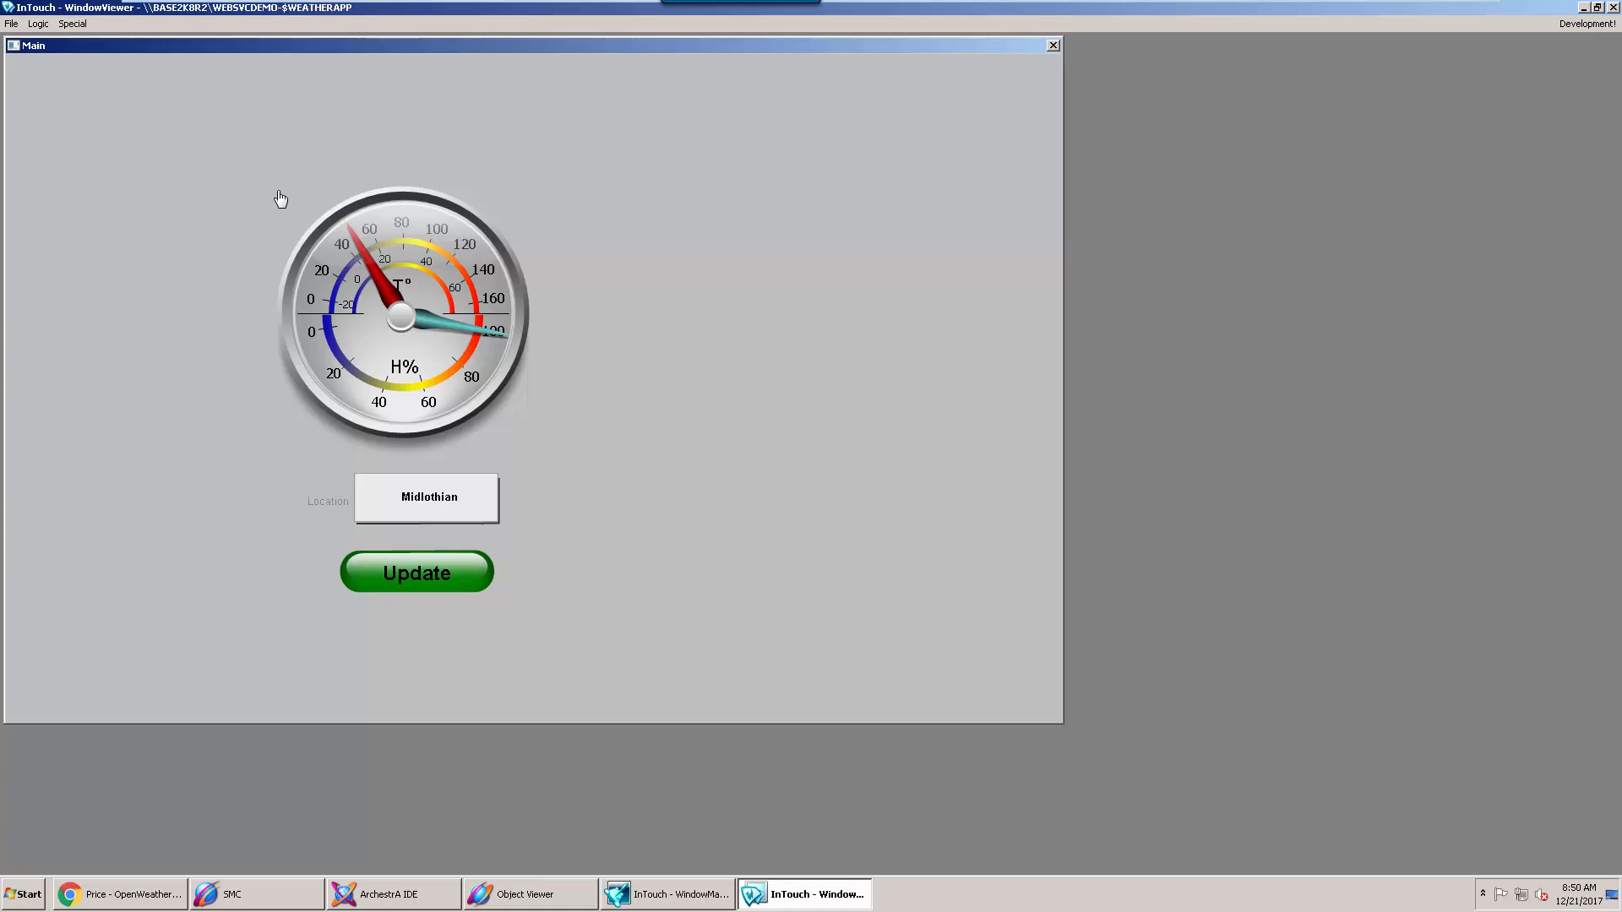
mouse_move(120, 461)
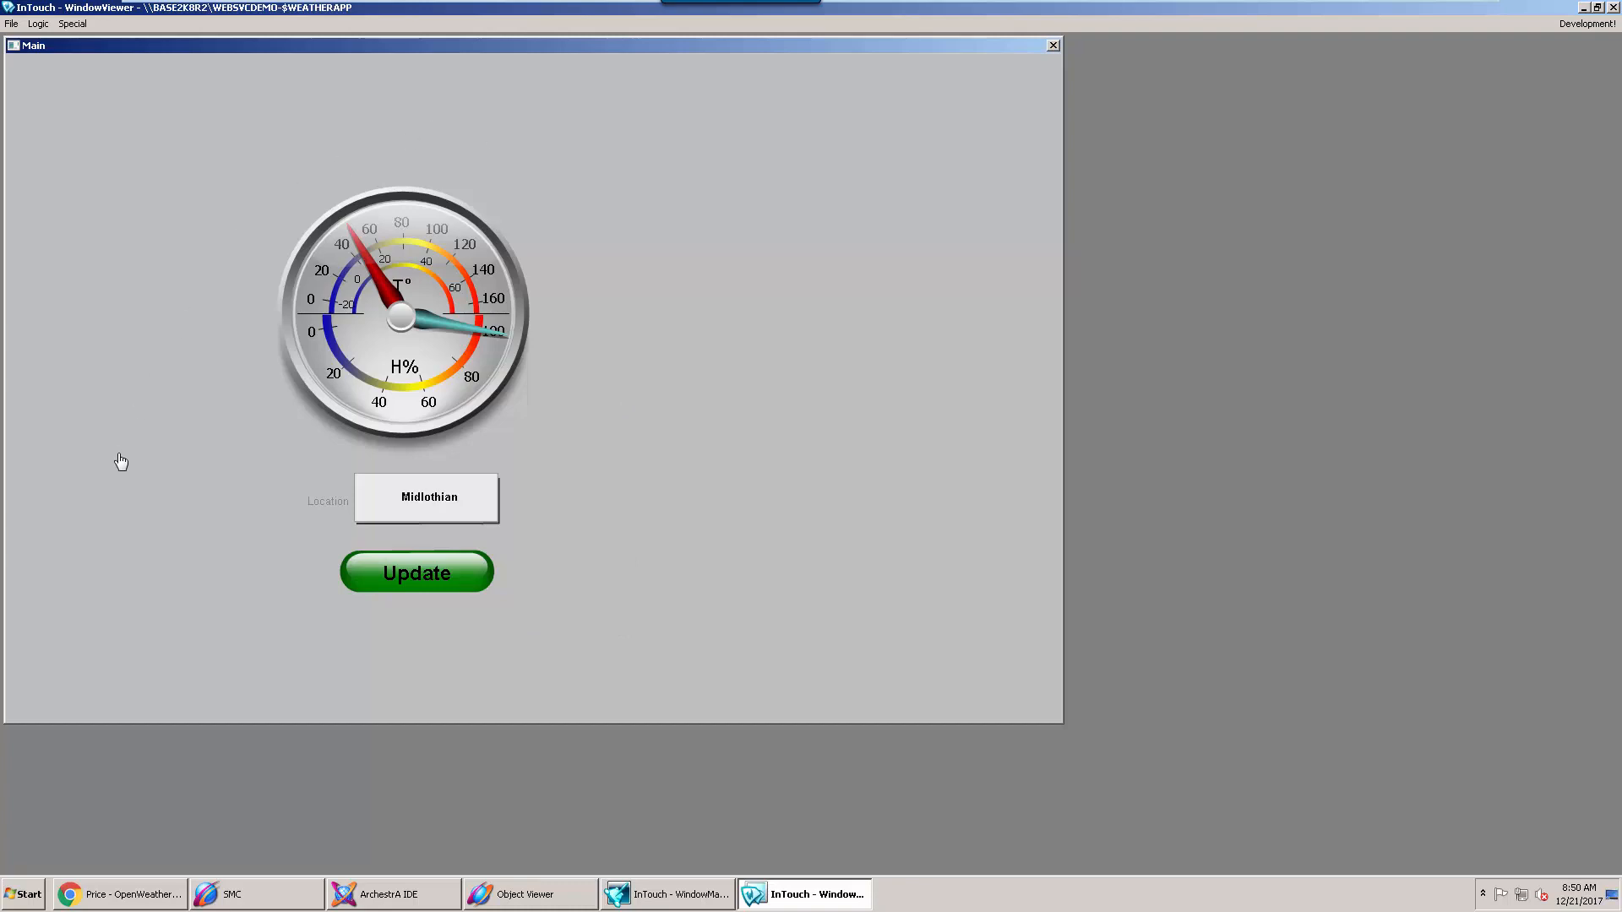
mouse_move(329, 271)
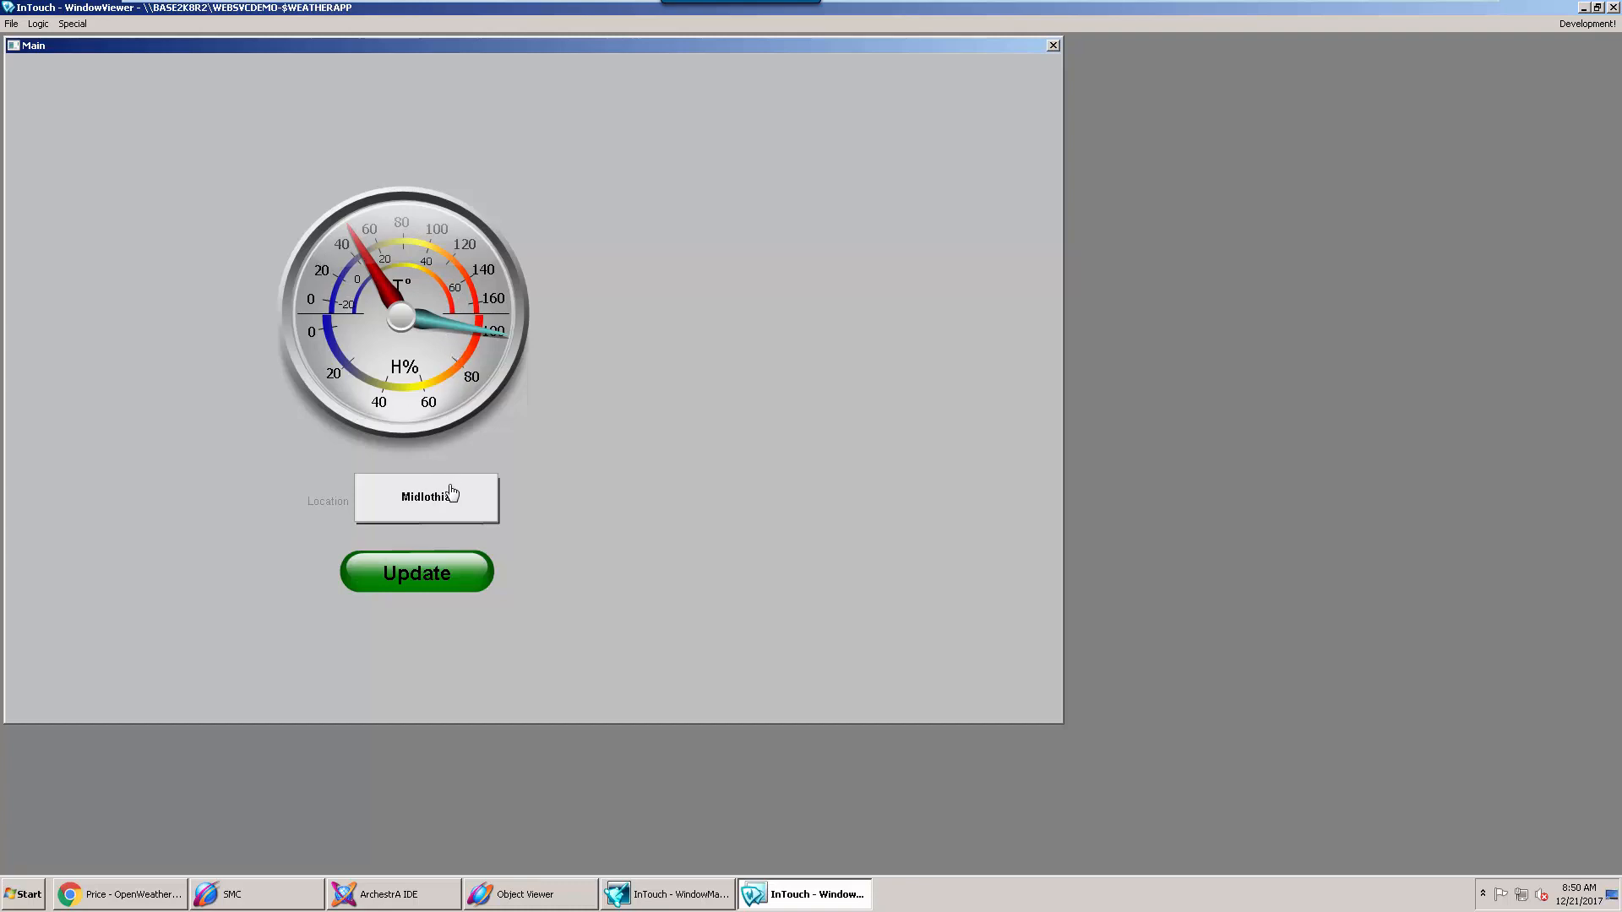
- Enter the new Location city and refresh the gauge with Update
click(426, 496)
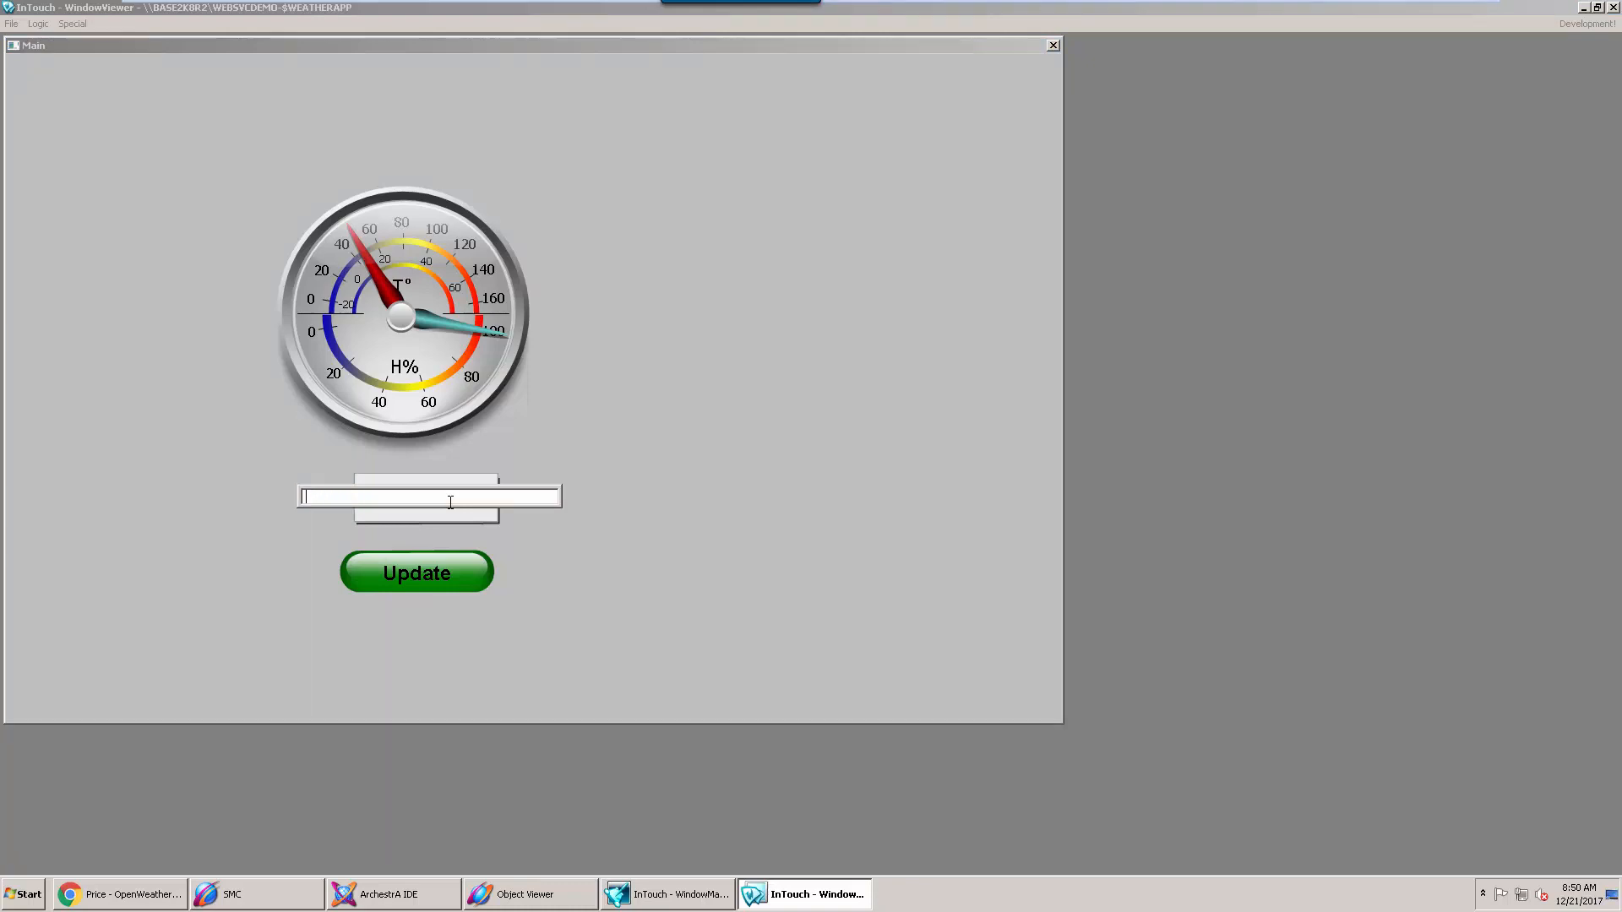
text(Midlothian)
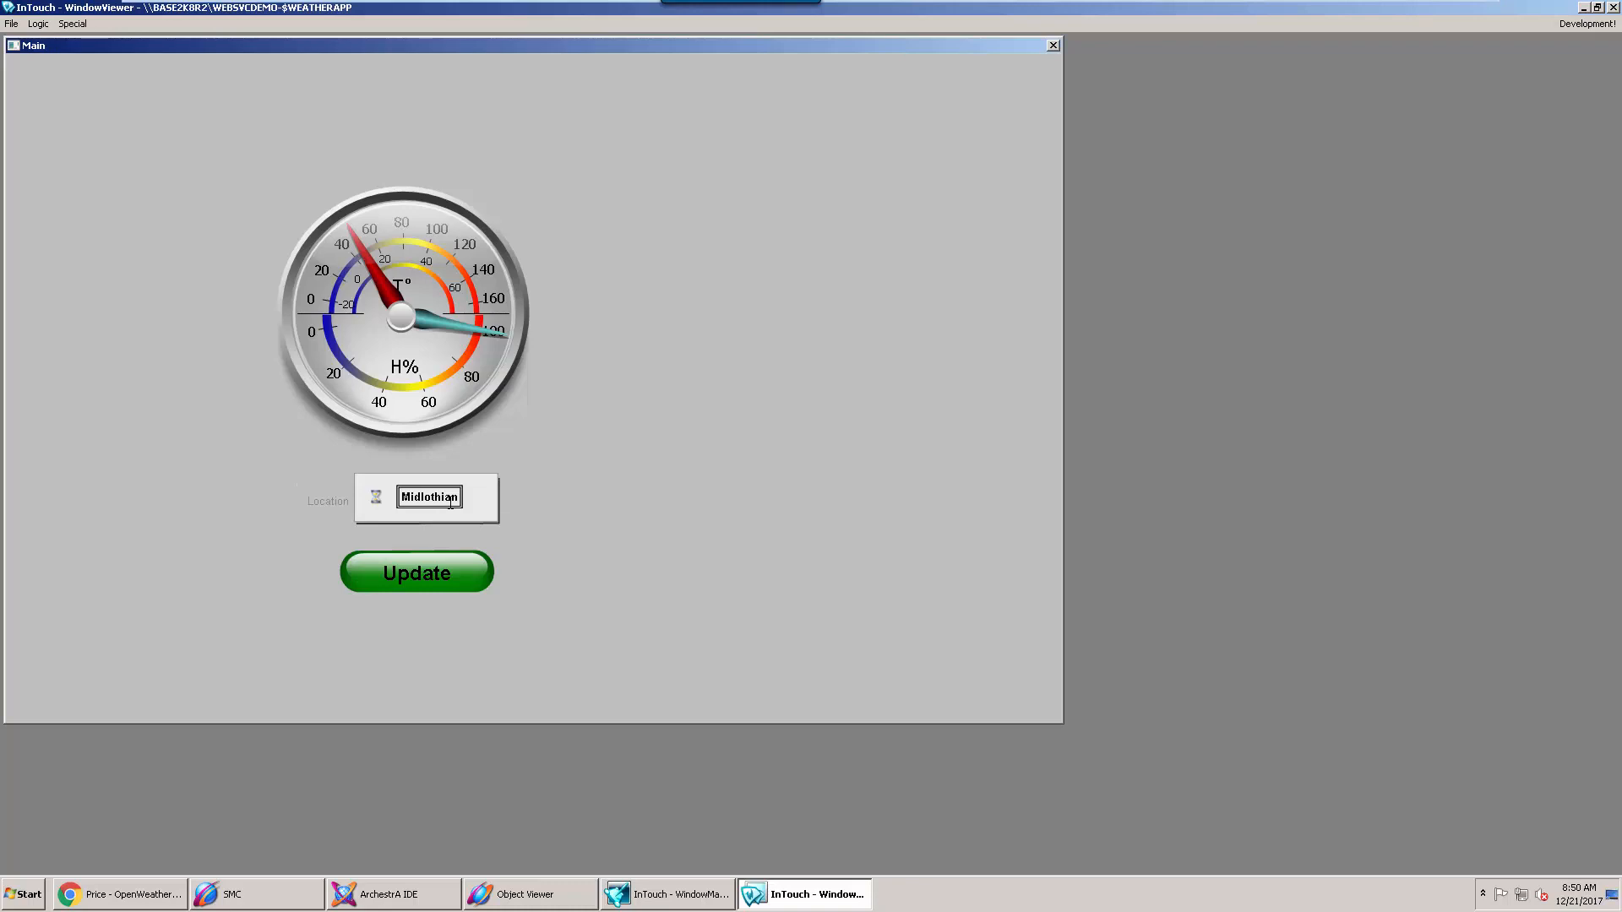
click(416, 572)
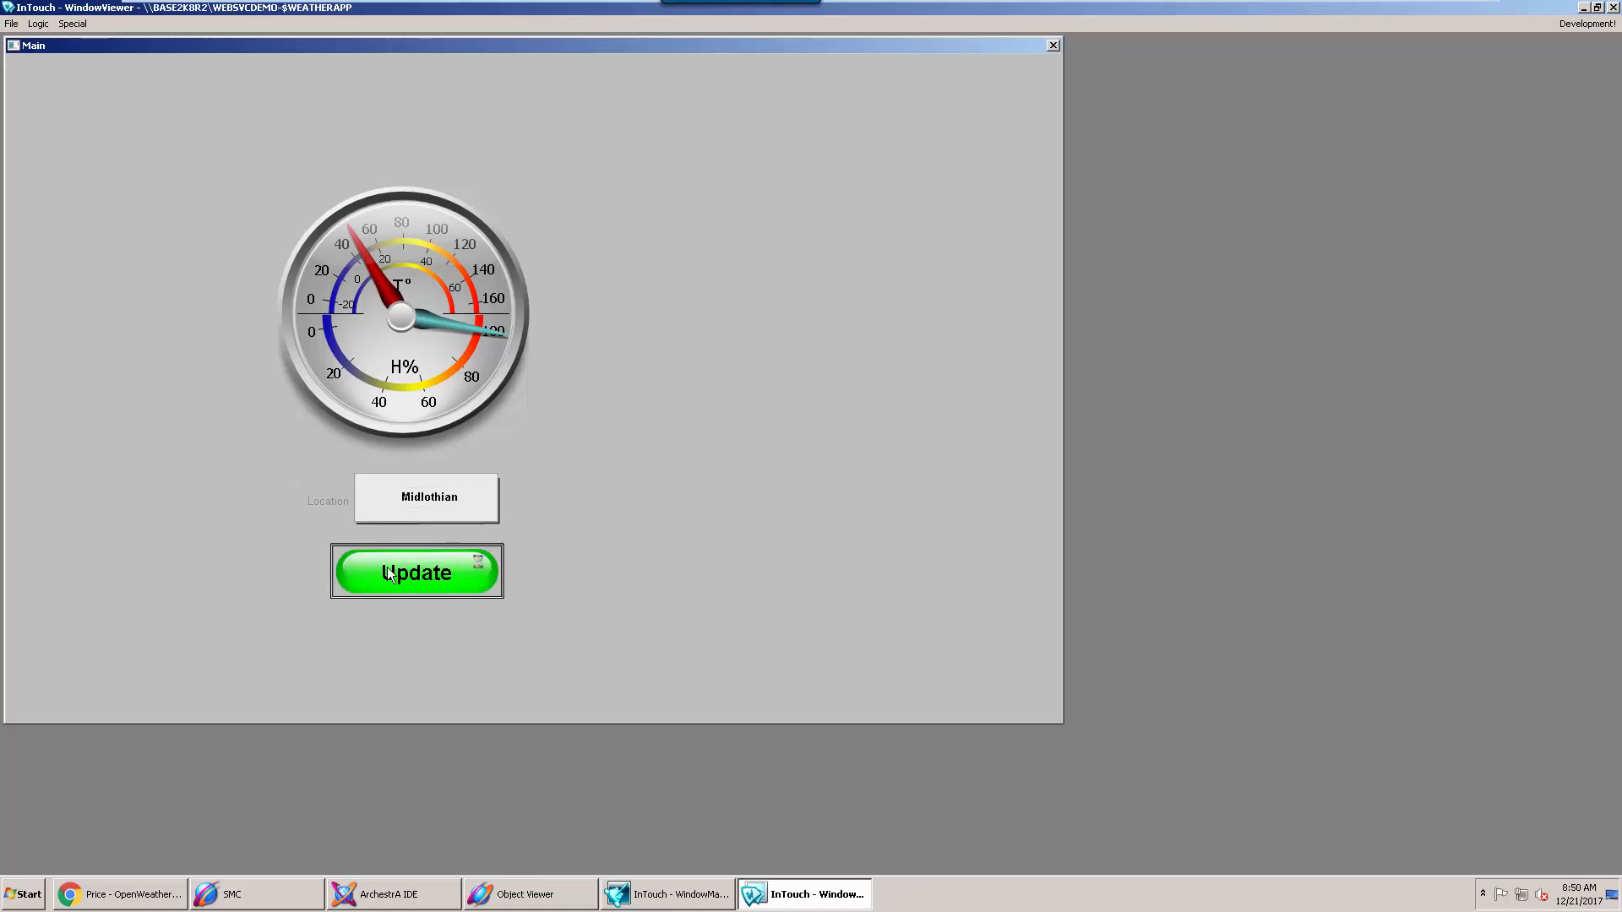
click(416, 572)
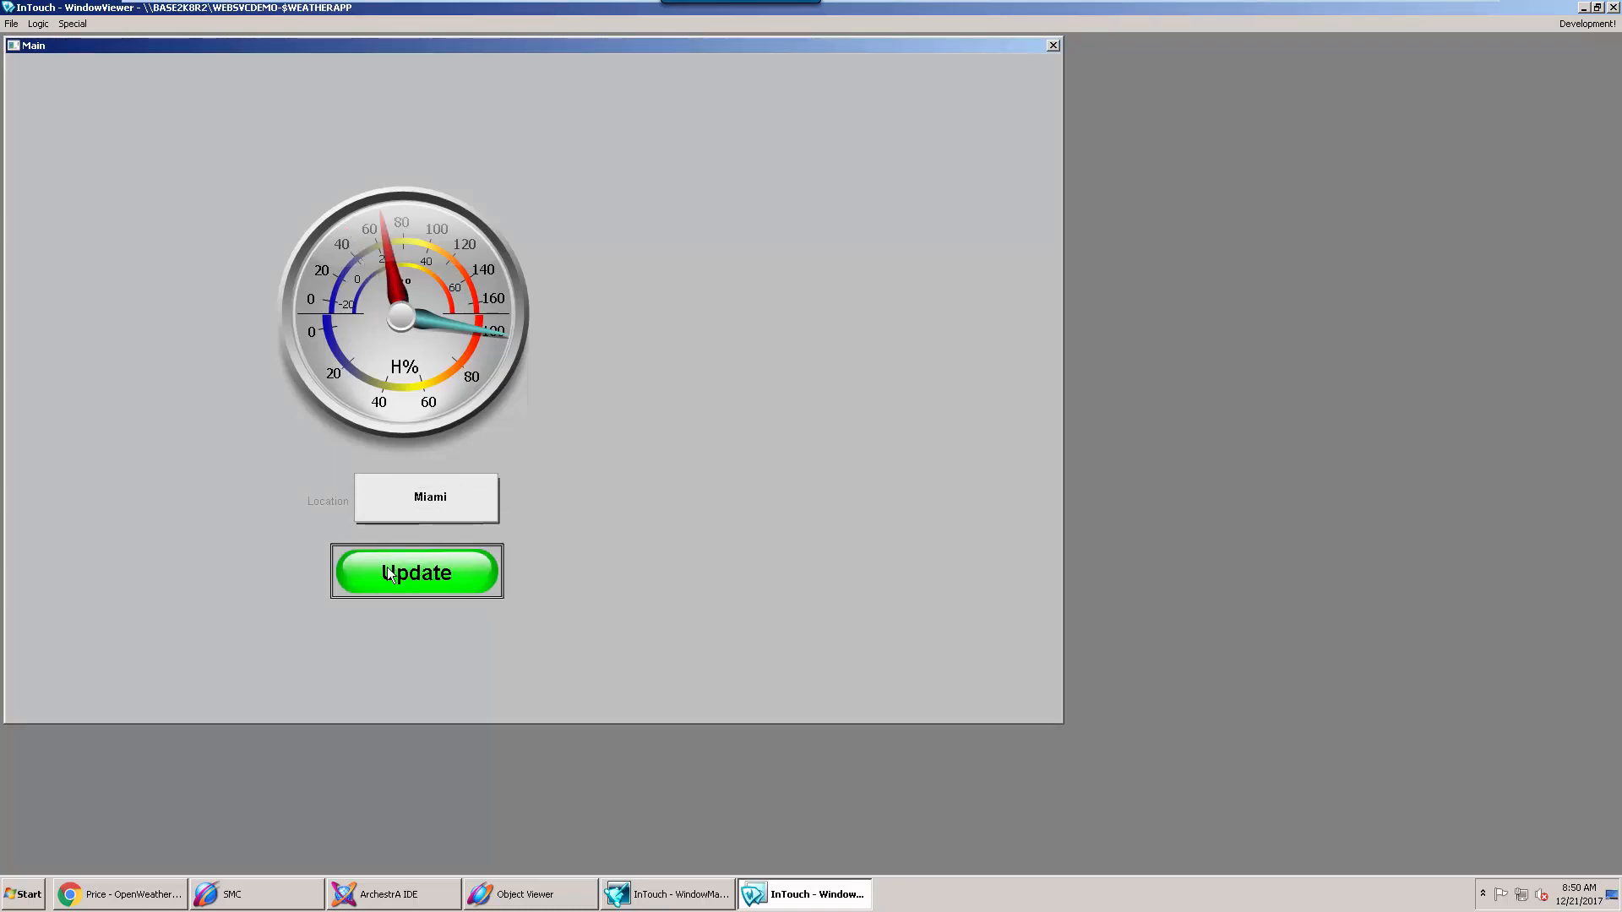